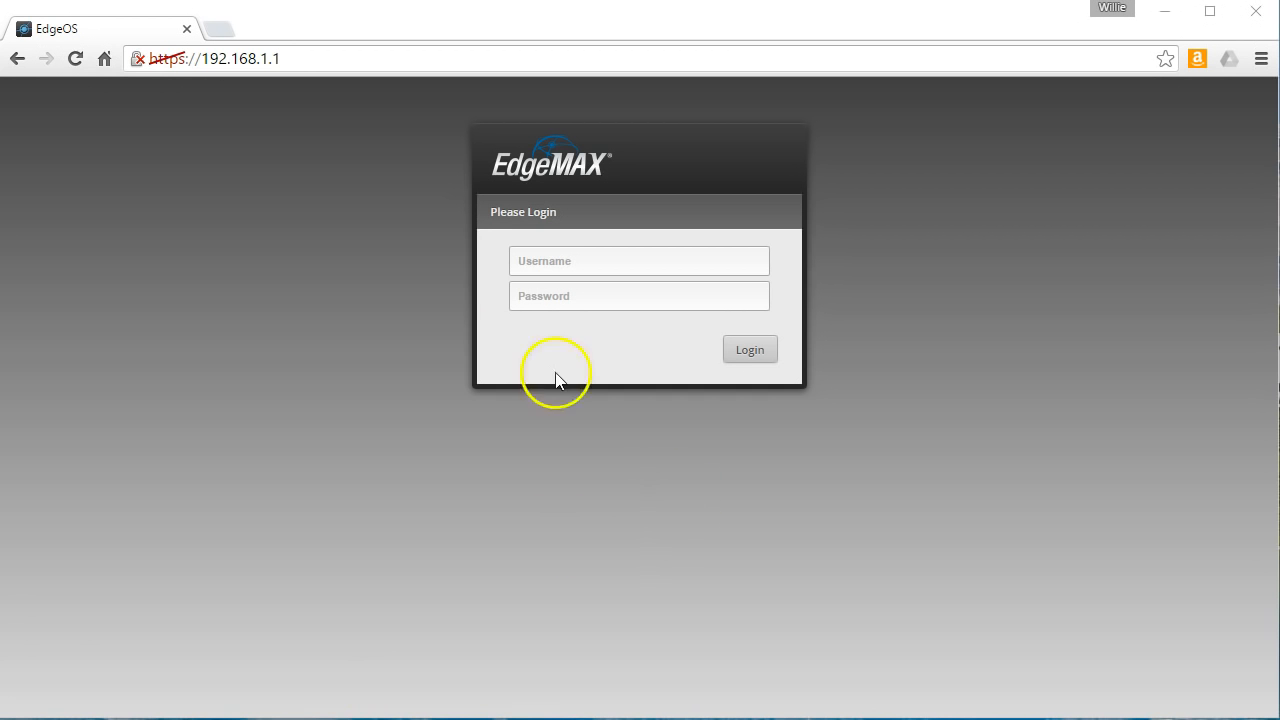
# Sign in to the EdgeRouter with the username and password to reach the dashboard.
pyautogui.click(640, 260)
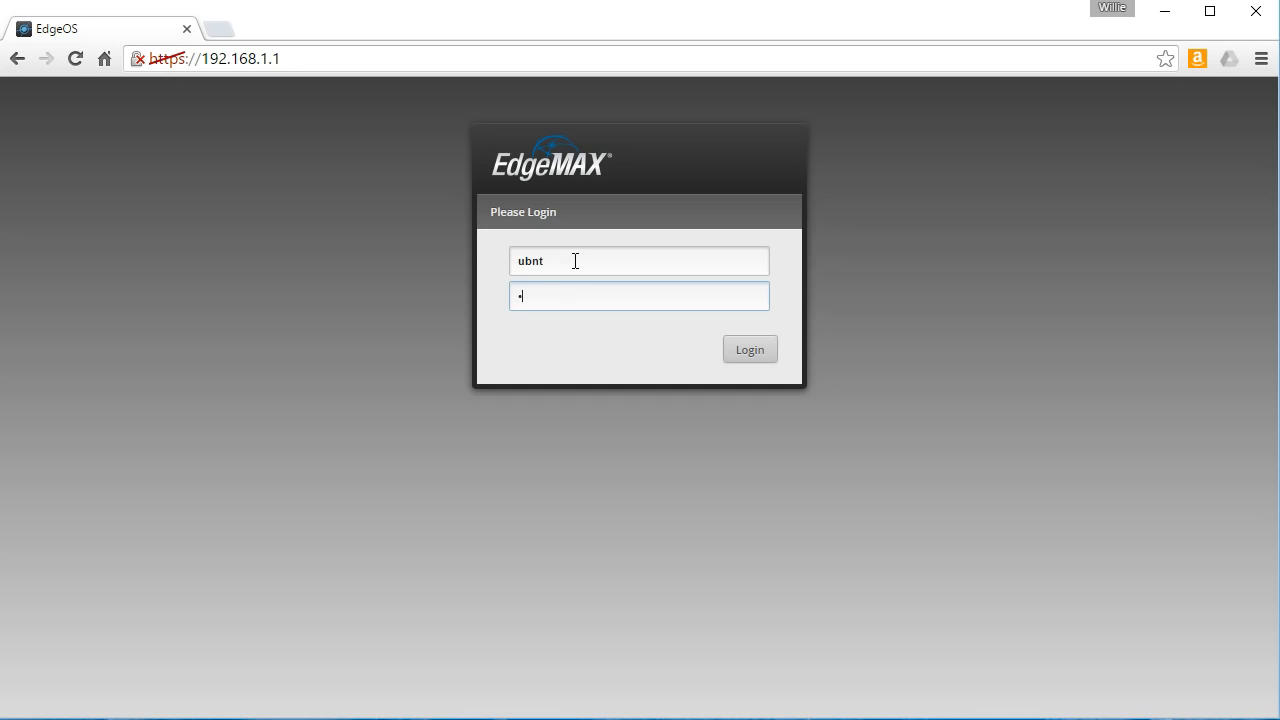
pyautogui.click(748, 348)
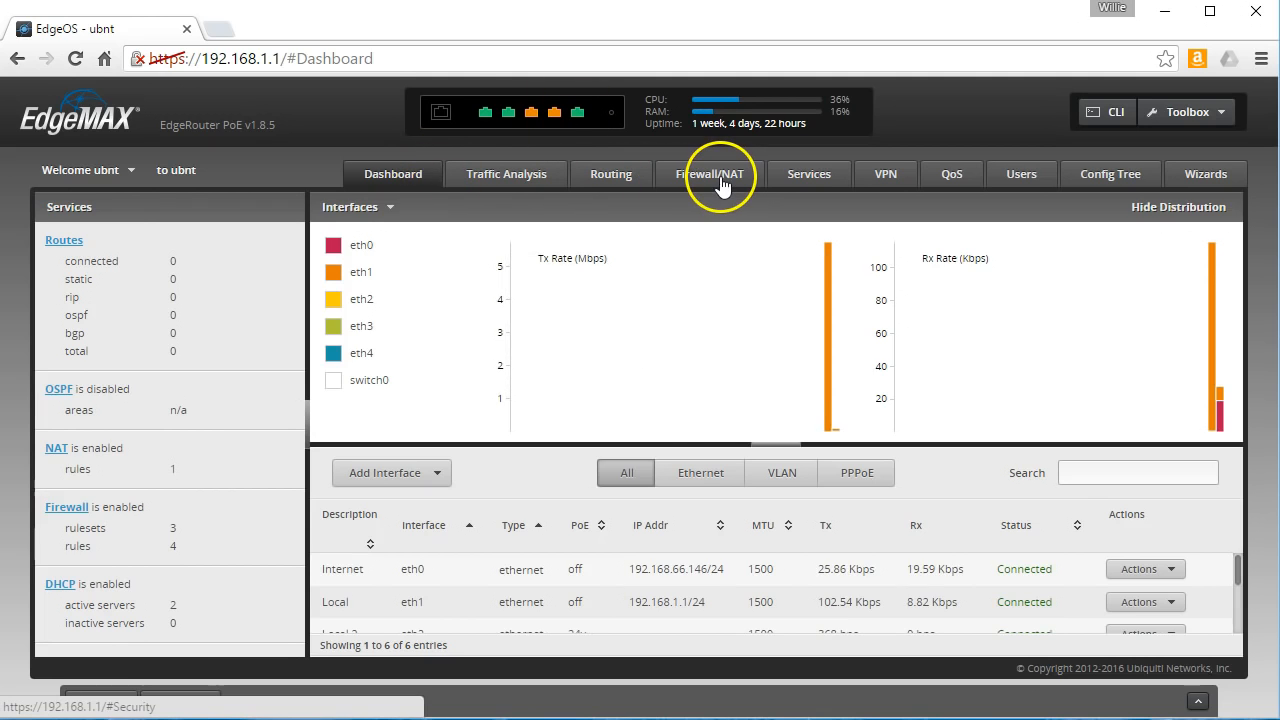
# Show the Firewall Policies list with the LOCAL, WAN_IN and WAN_LOCAL rulesets.
pyautogui.click(708, 172)
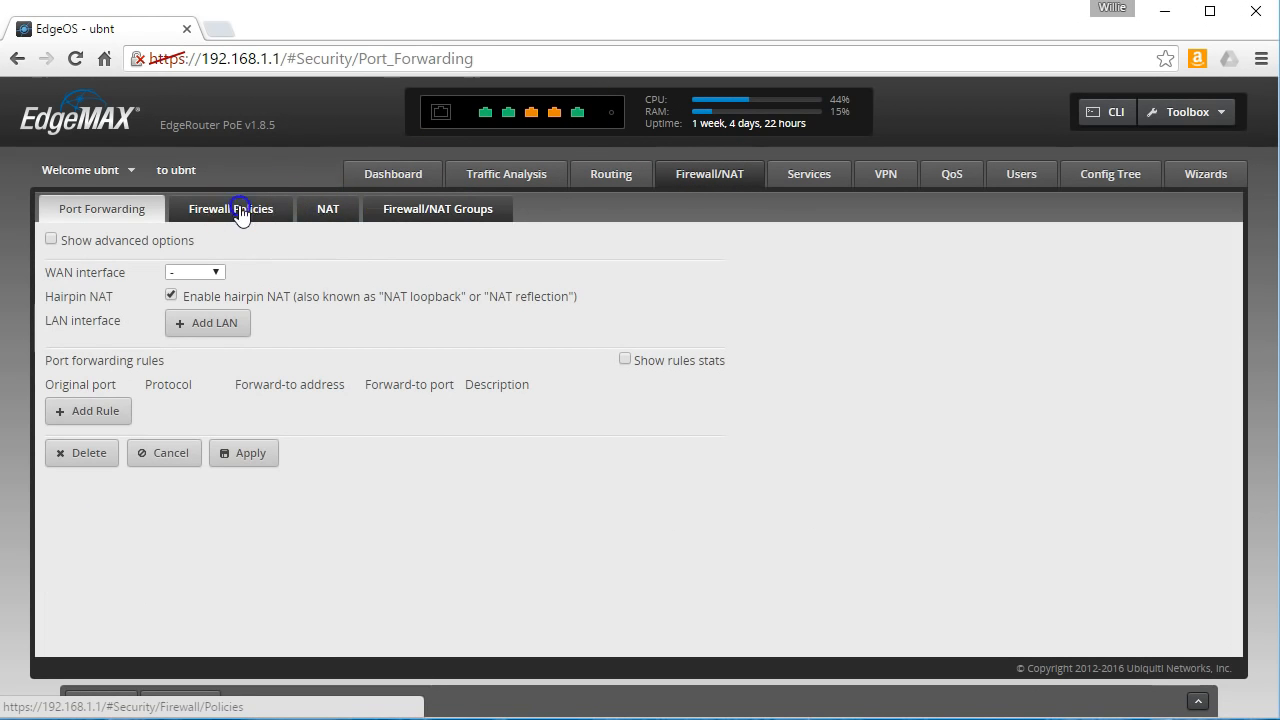
pyautogui.click(232, 208)
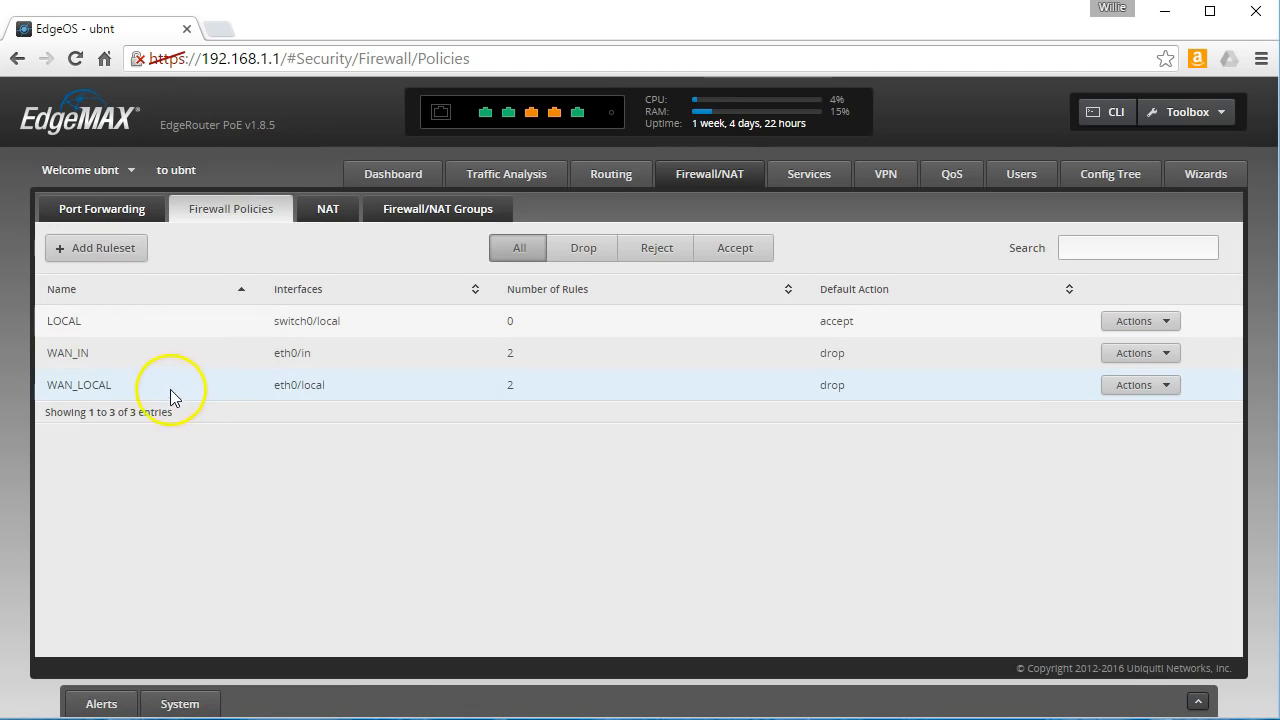
pyautogui.moveTo(220, 400)
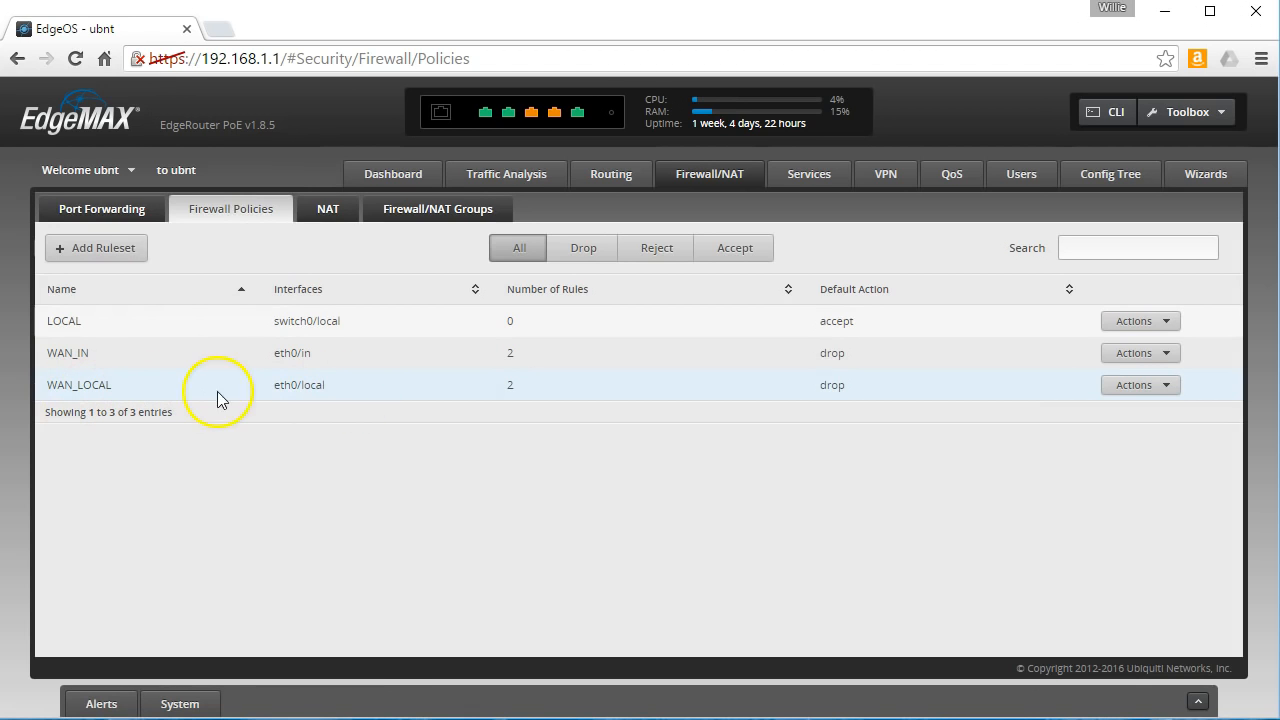
pyautogui.doubleClick(286, 384)
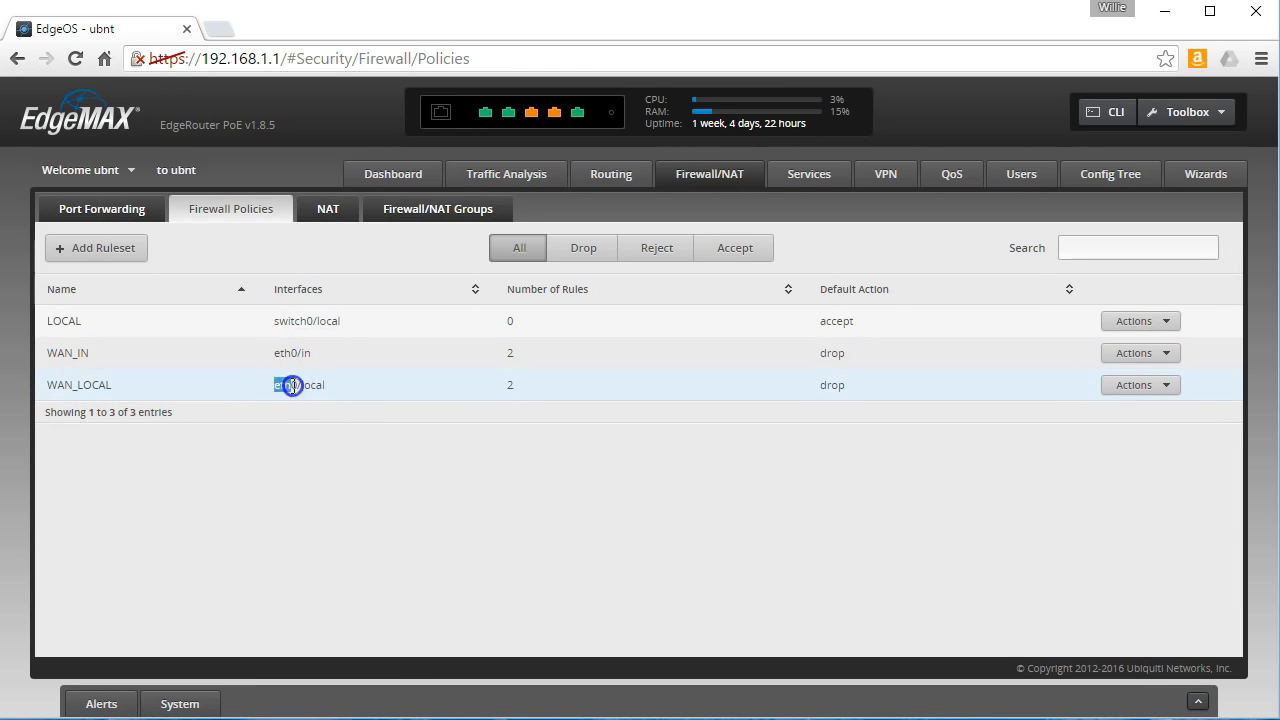
pyautogui.doubleClick(292, 384)
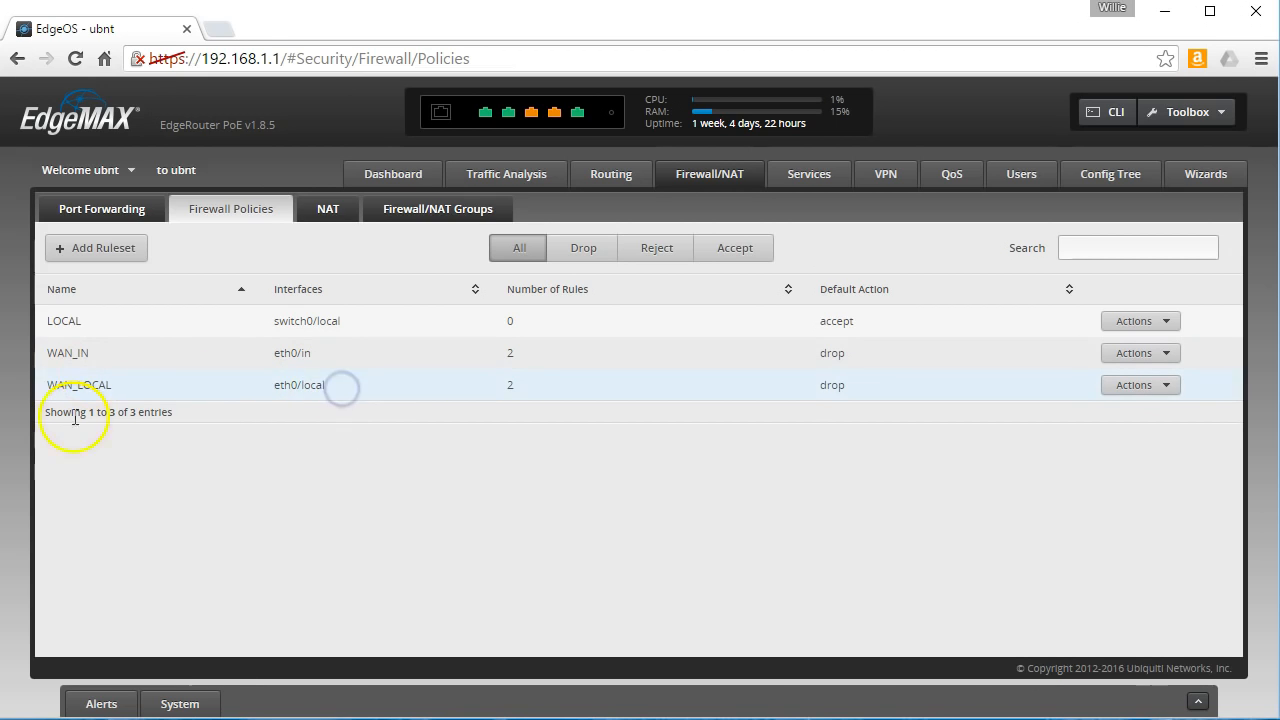
pyautogui.moveTo(248, 432)
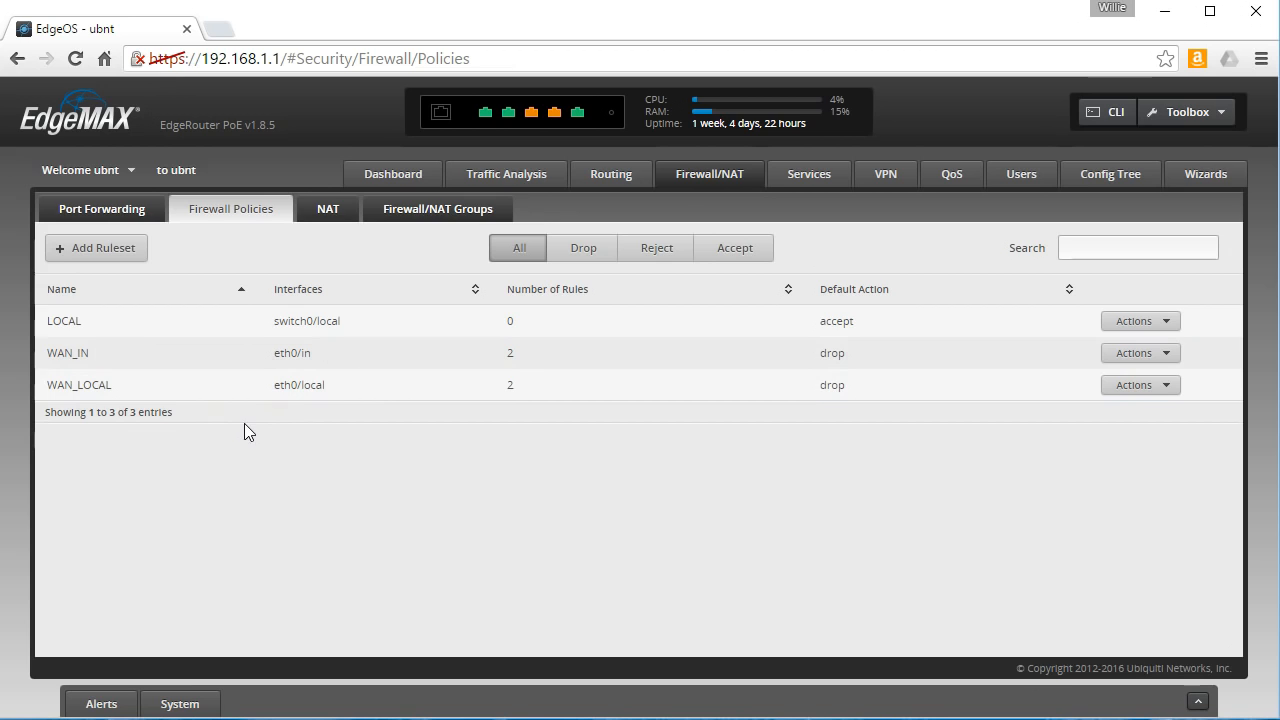
pyautogui.moveTo(352, 348)
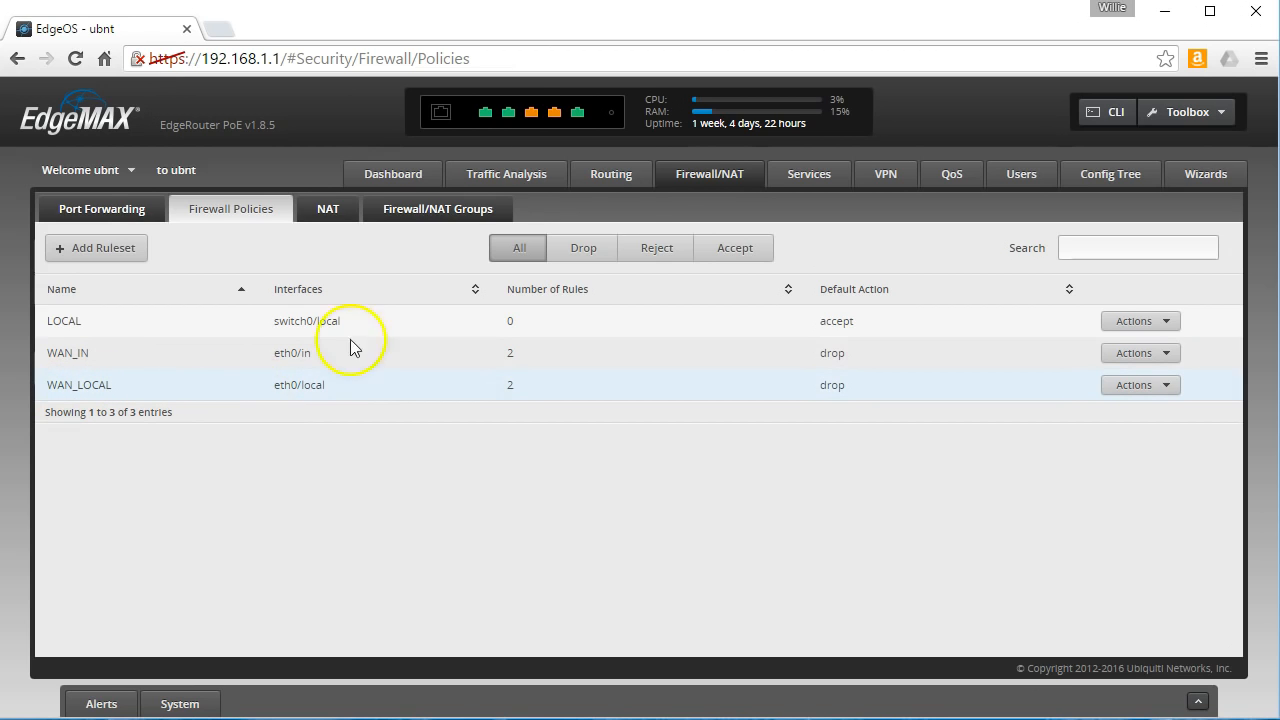
pyautogui.moveTo(360, 474)
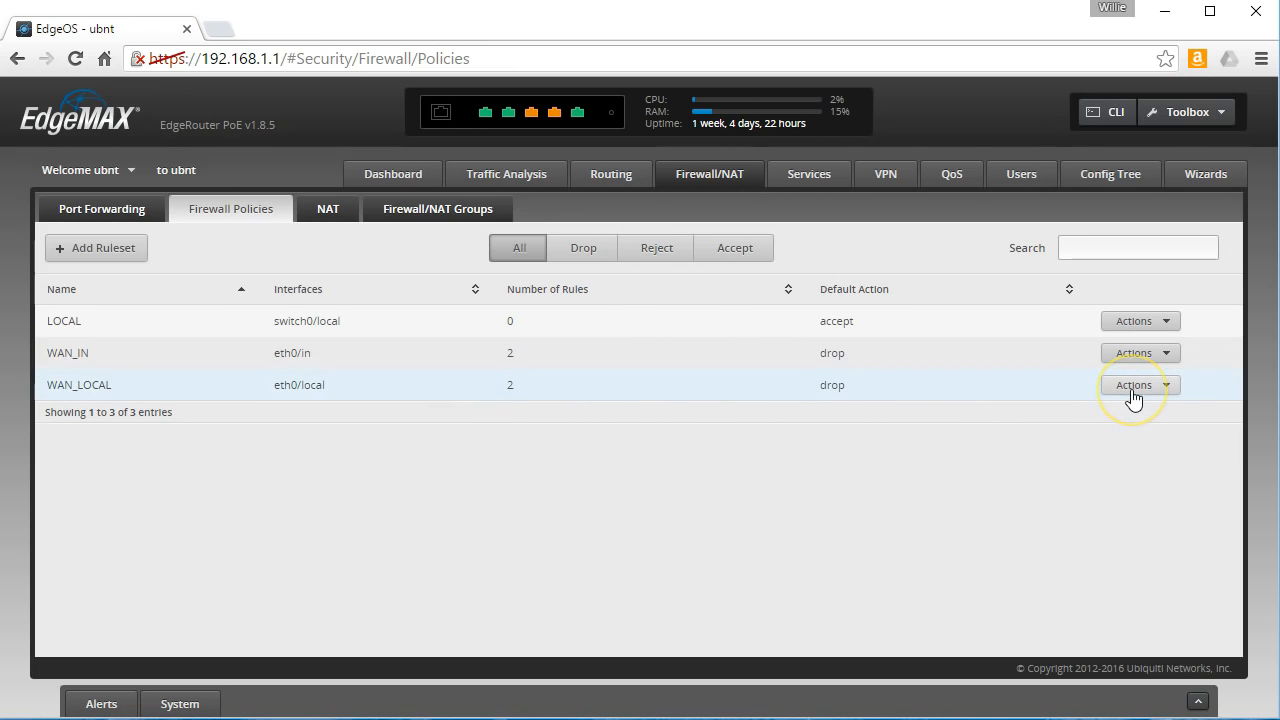
# Edit the WAN_LOCAL ruleset, listing Allow established/related and Drop invalid state.
pyautogui.click(1134, 384)
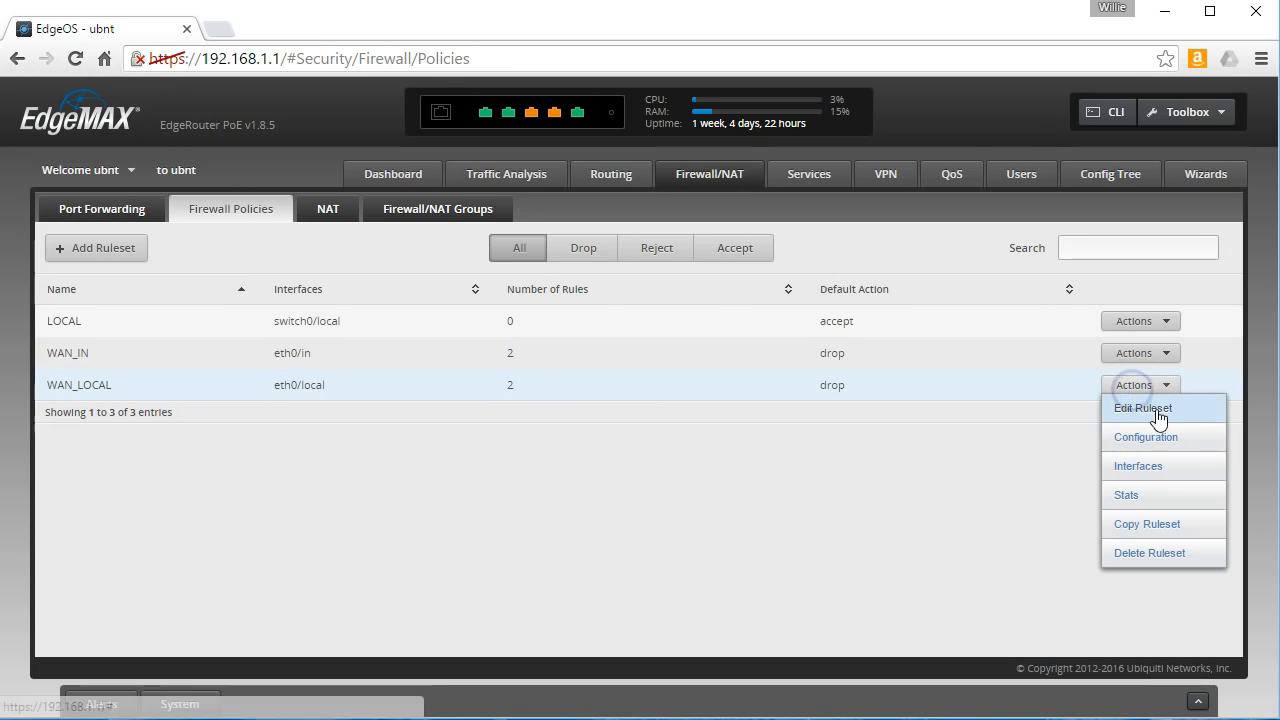
pyautogui.click(1142, 408)
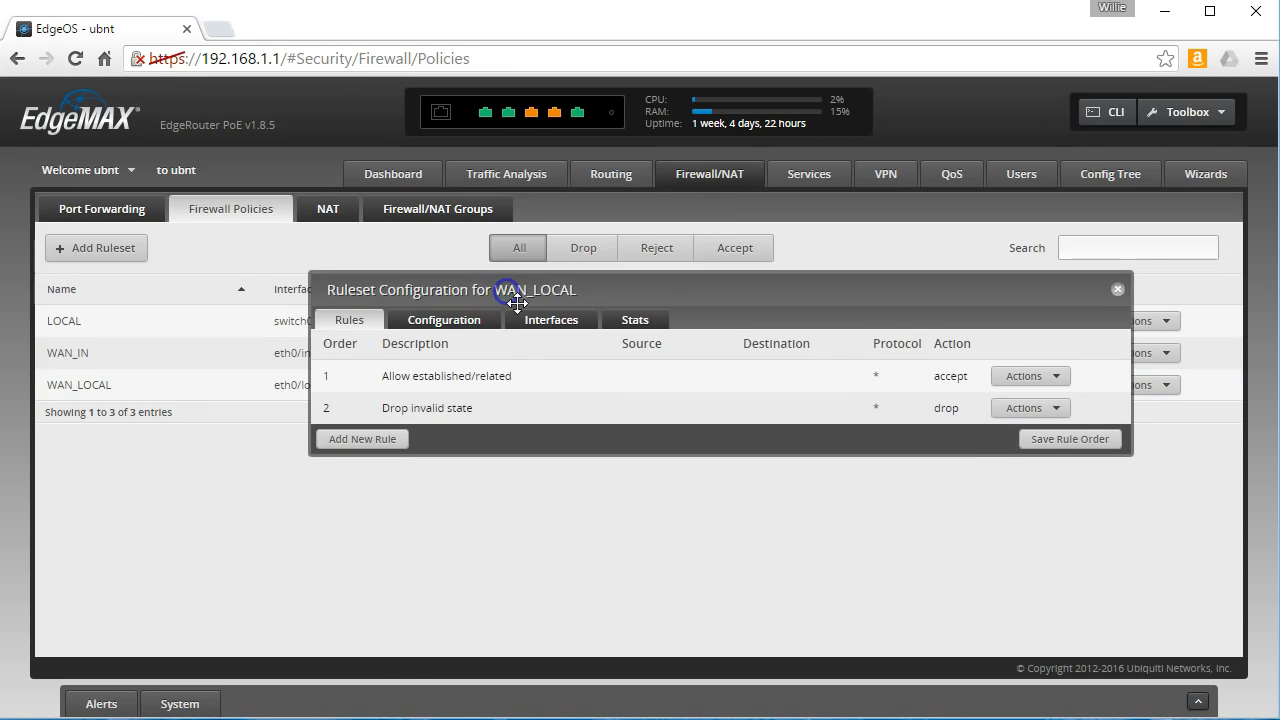
pyautogui.moveTo(1056, 304)
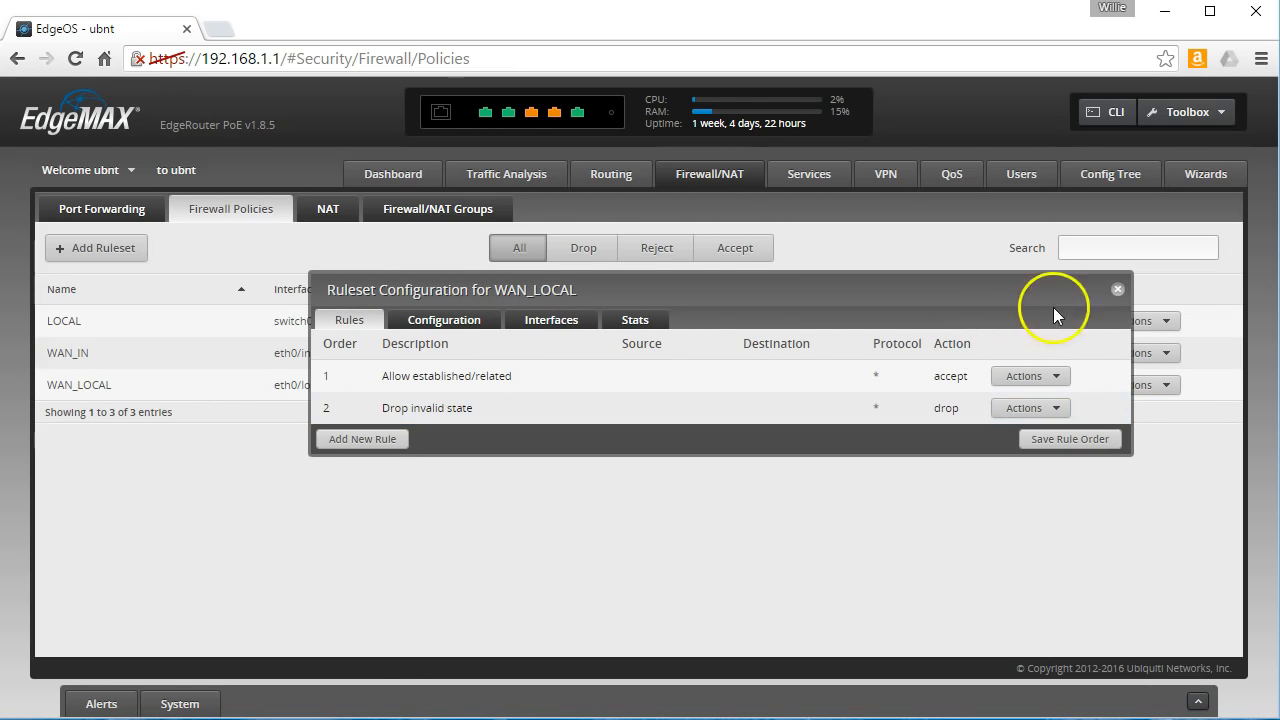
# Close the WAN_LOCAL ruleset configuration and dismiss its Actions menu.
pyautogui.click(1116, 288)
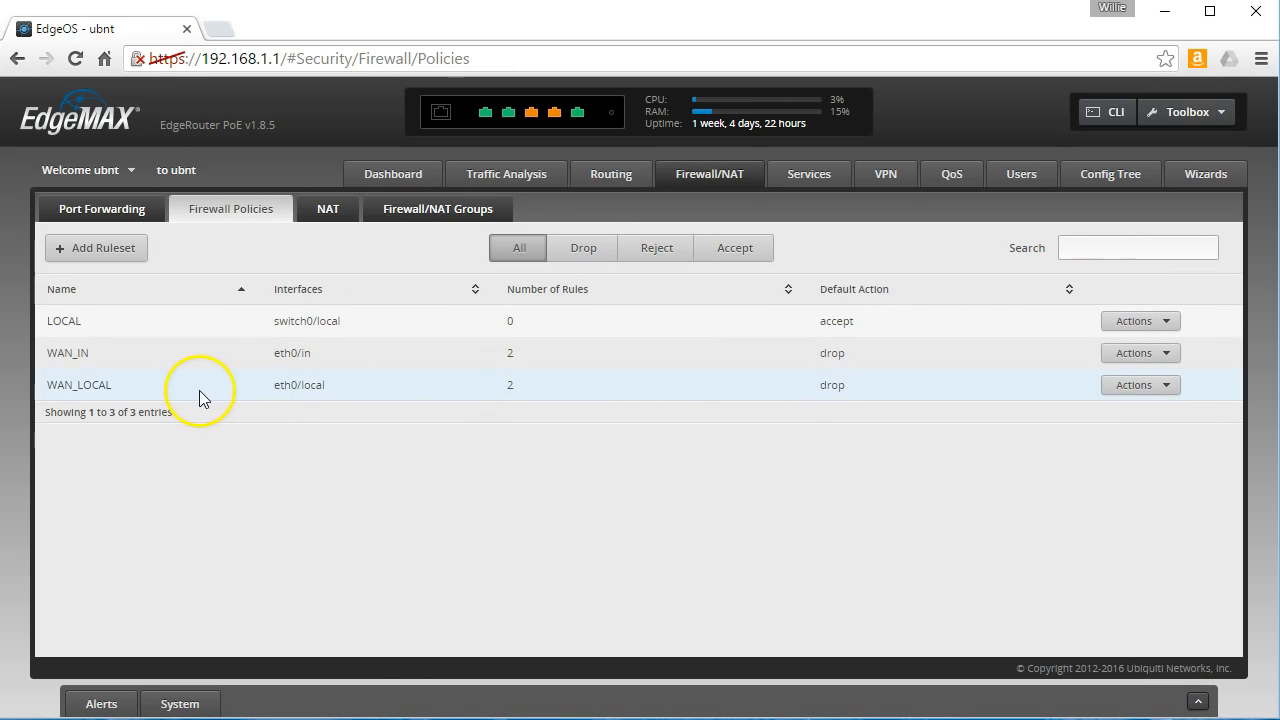
pyautogui.click(1134, 384)
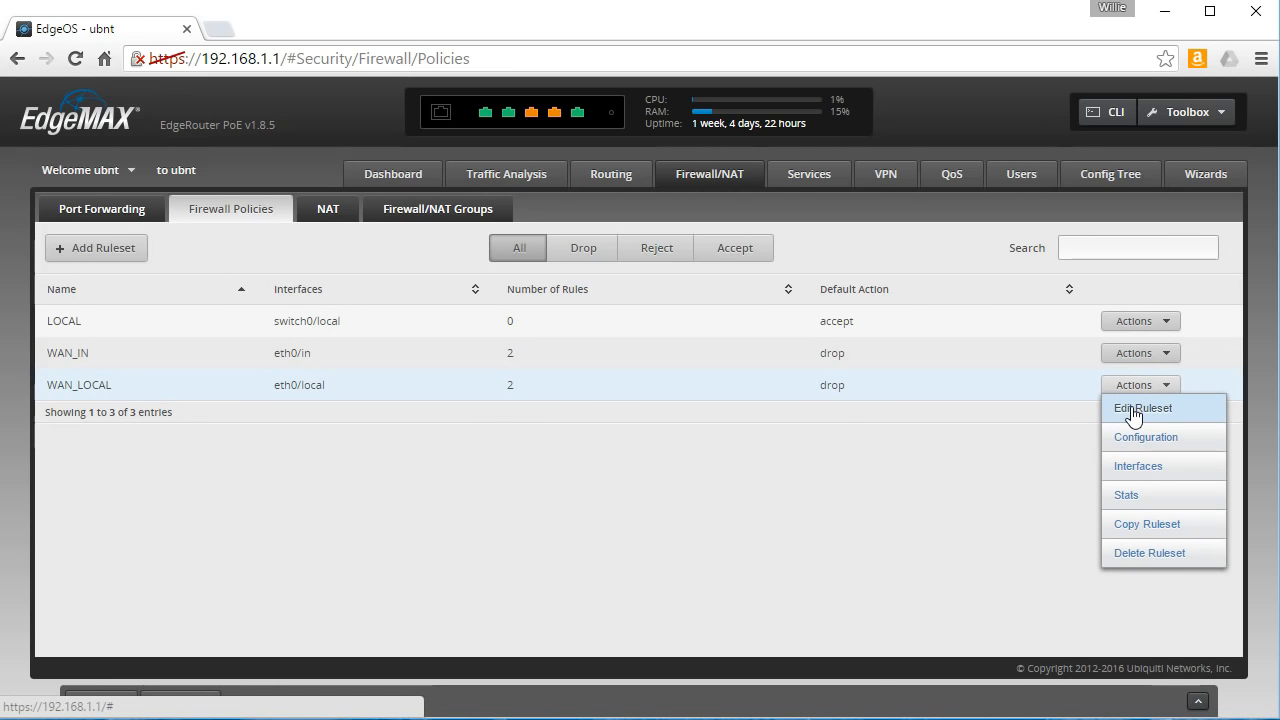
pyautogui.click(1142, 408)
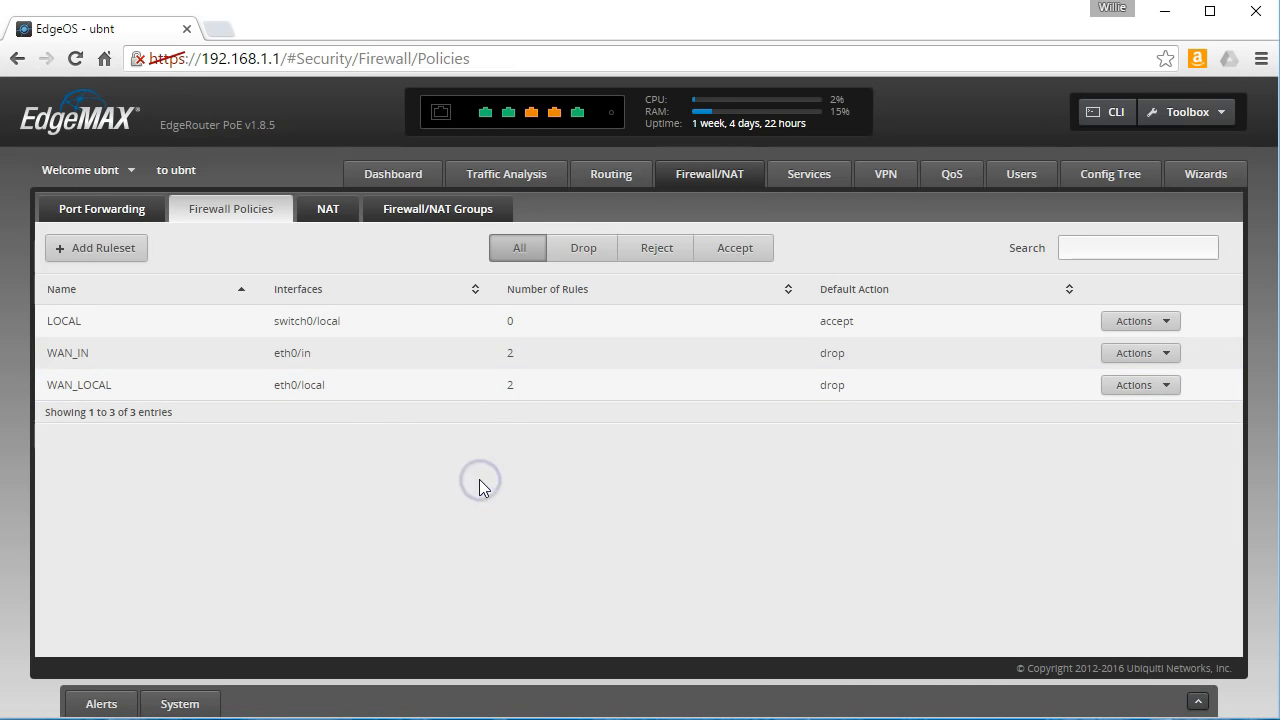
pyautogui.moveTo(220, 632)
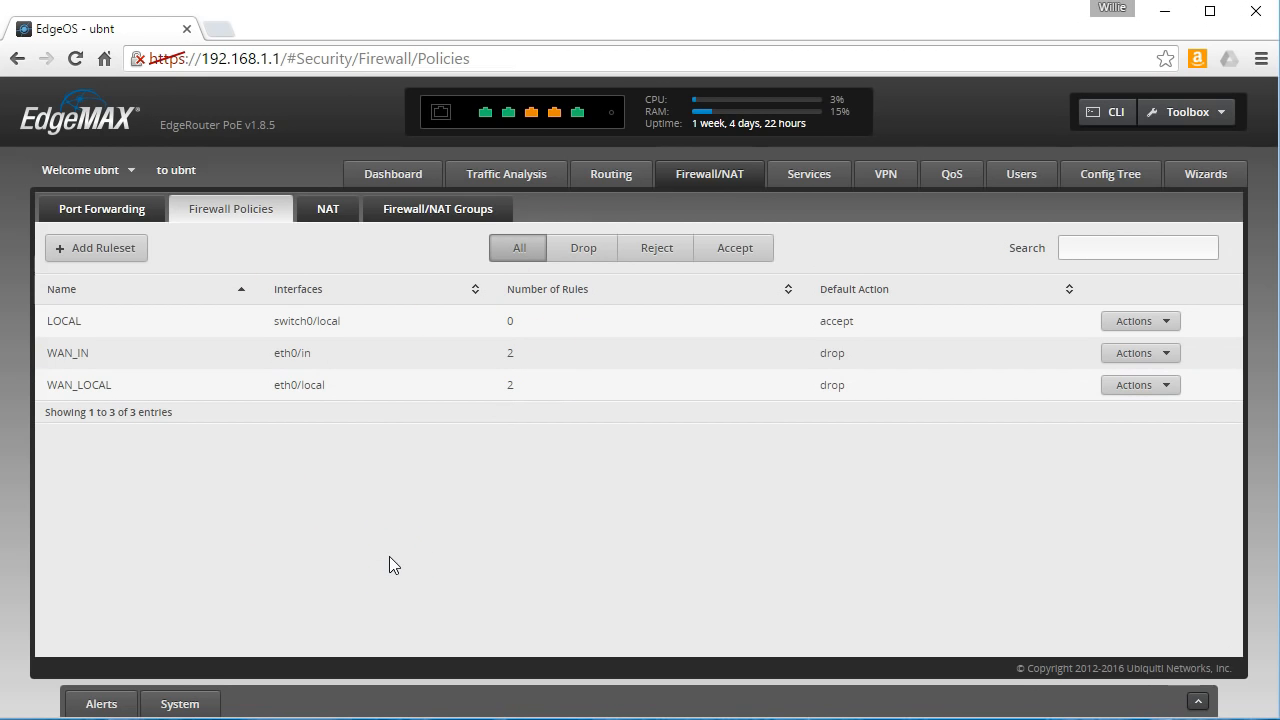
# Launch a blank Notepad document over the firewall policies list.
pyautogui.click(210, 58)
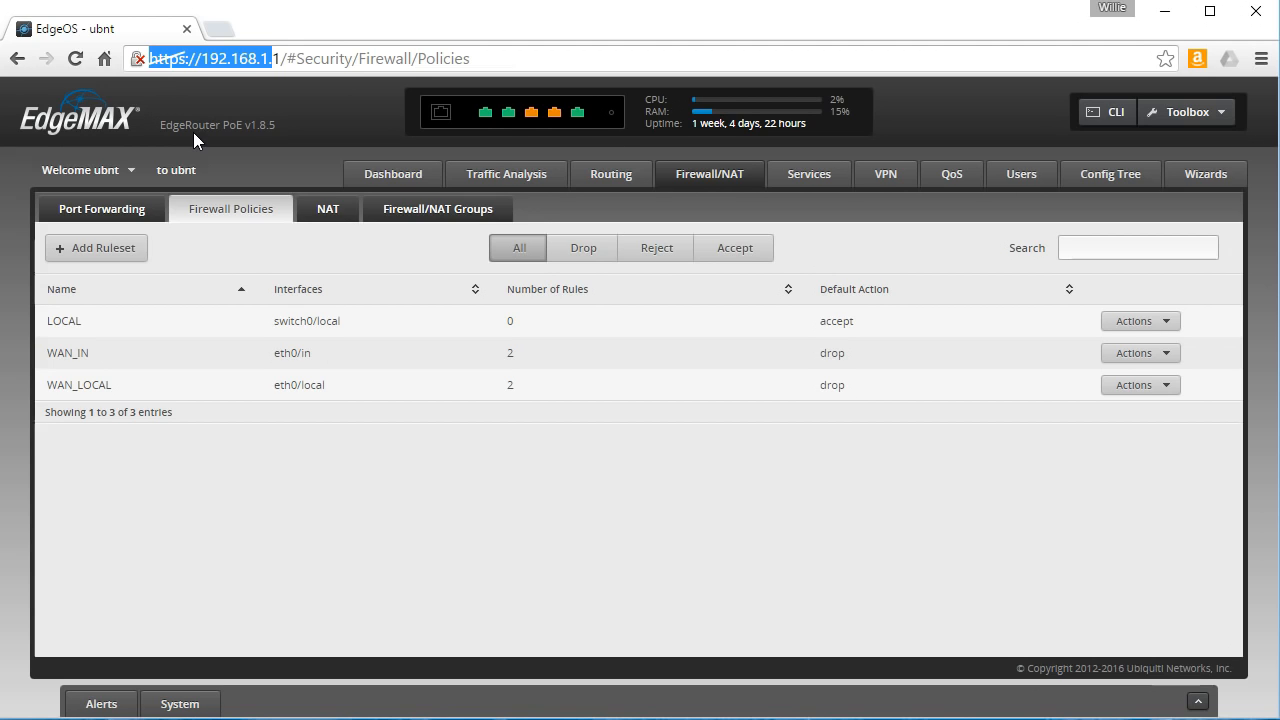
pyautogui.click(330, 552)
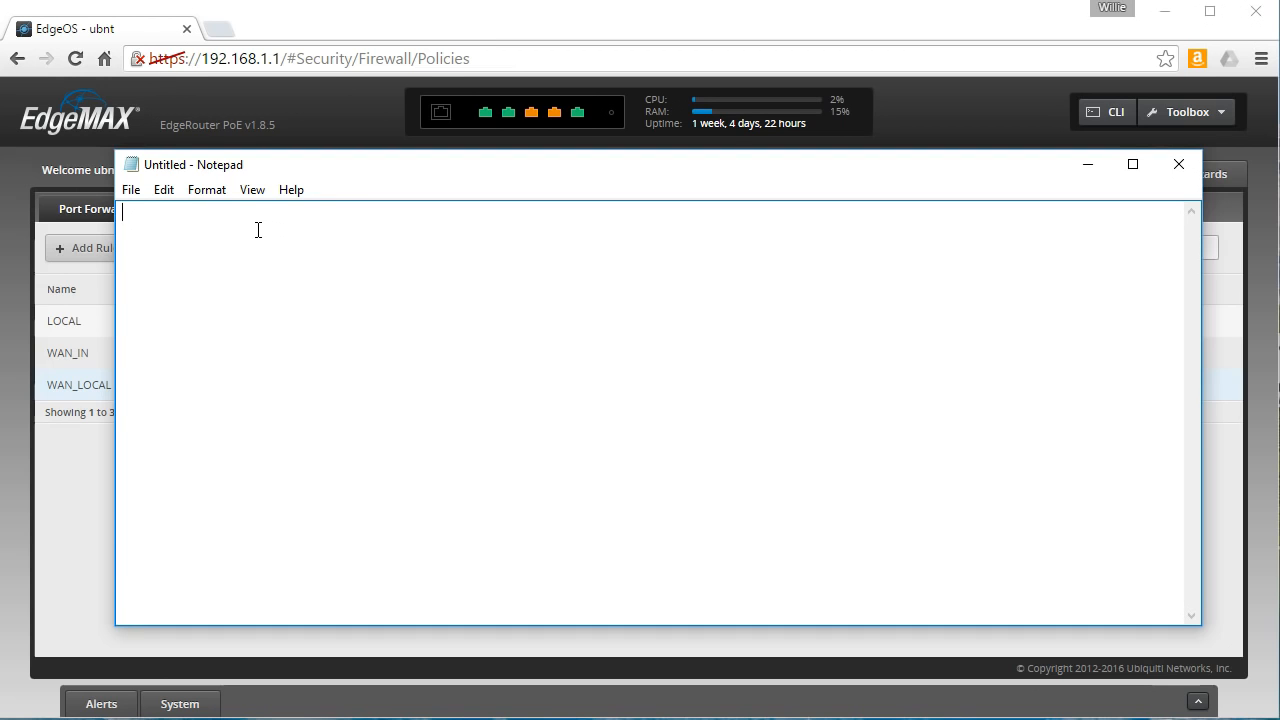
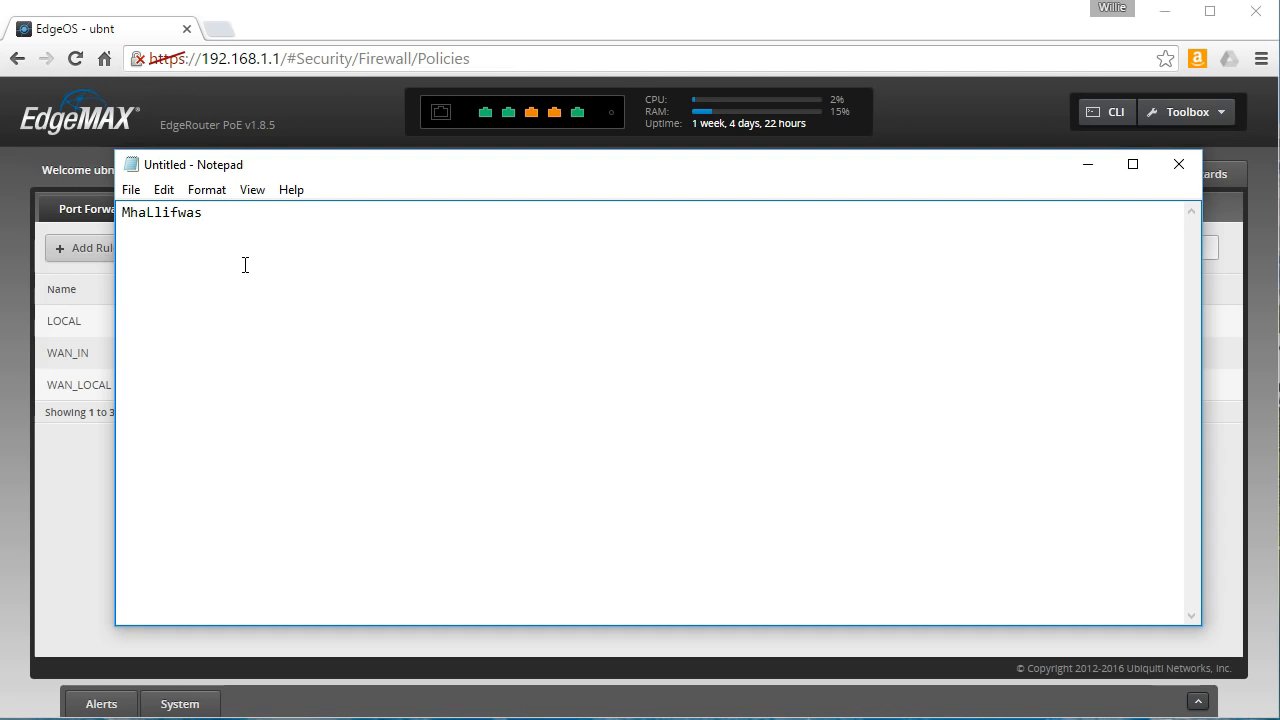
pyautogui.moveTo(388, 248)
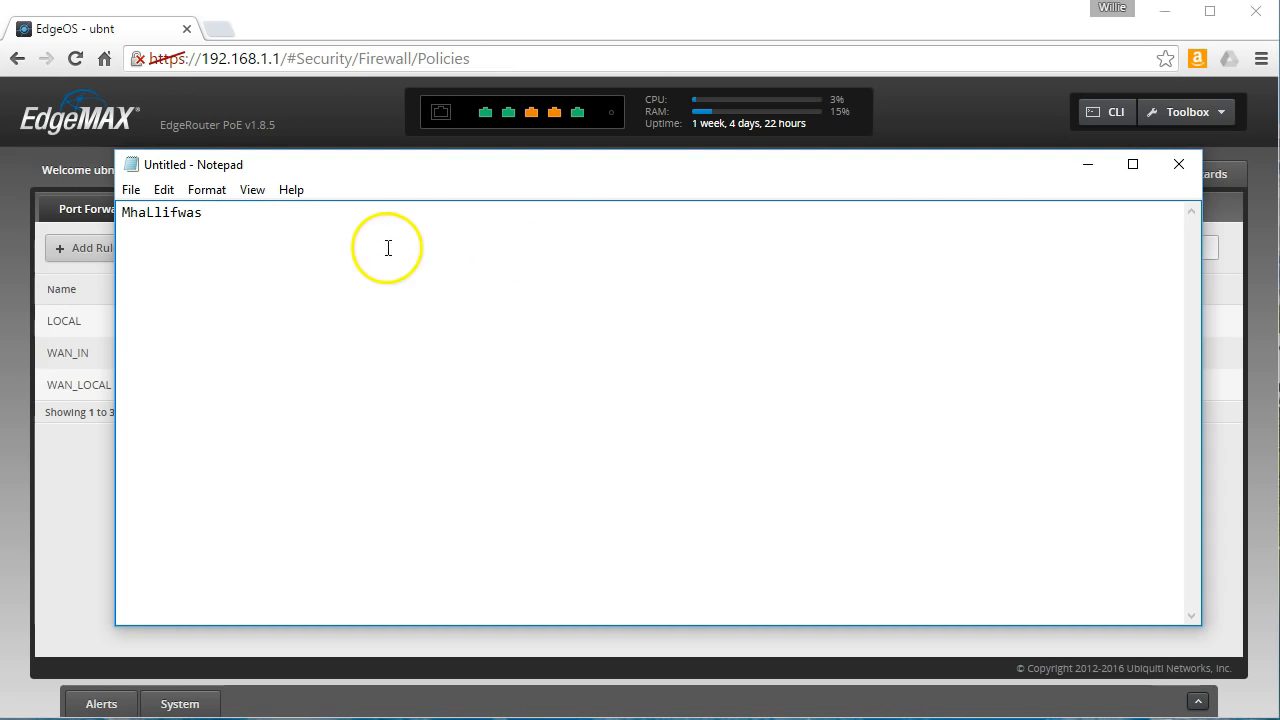
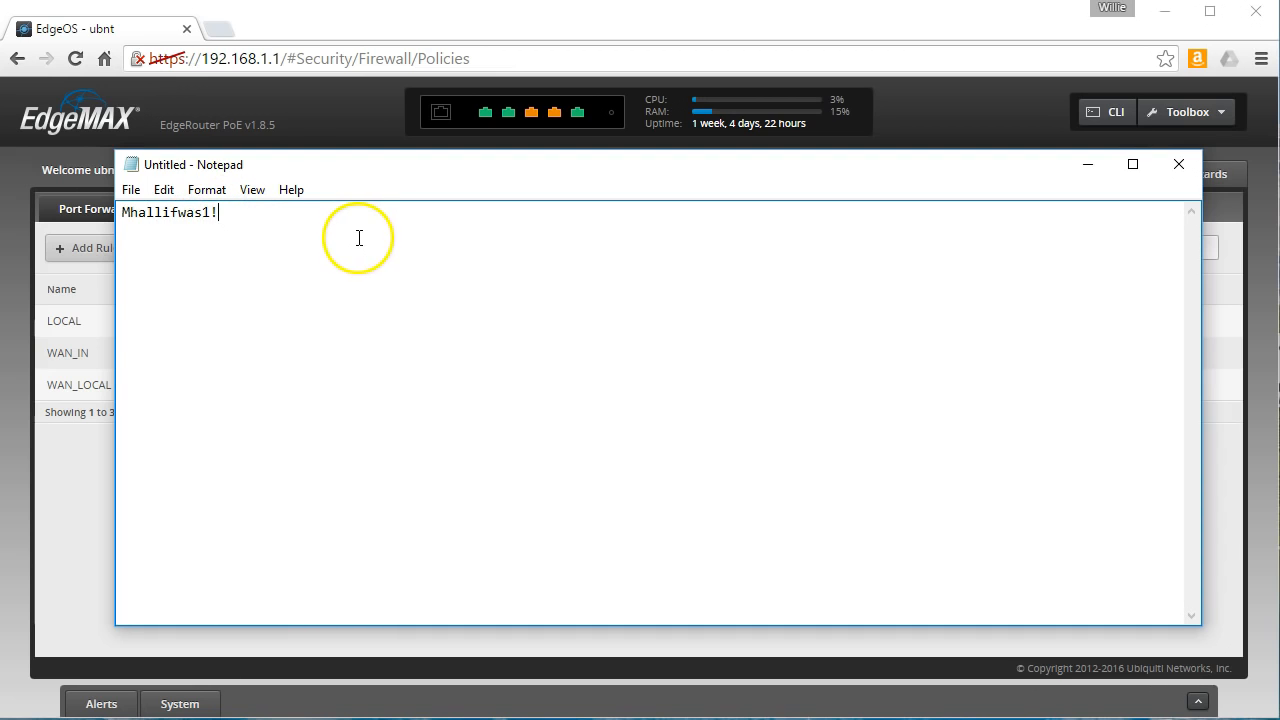
pyautogui.moveTo(352, 304)
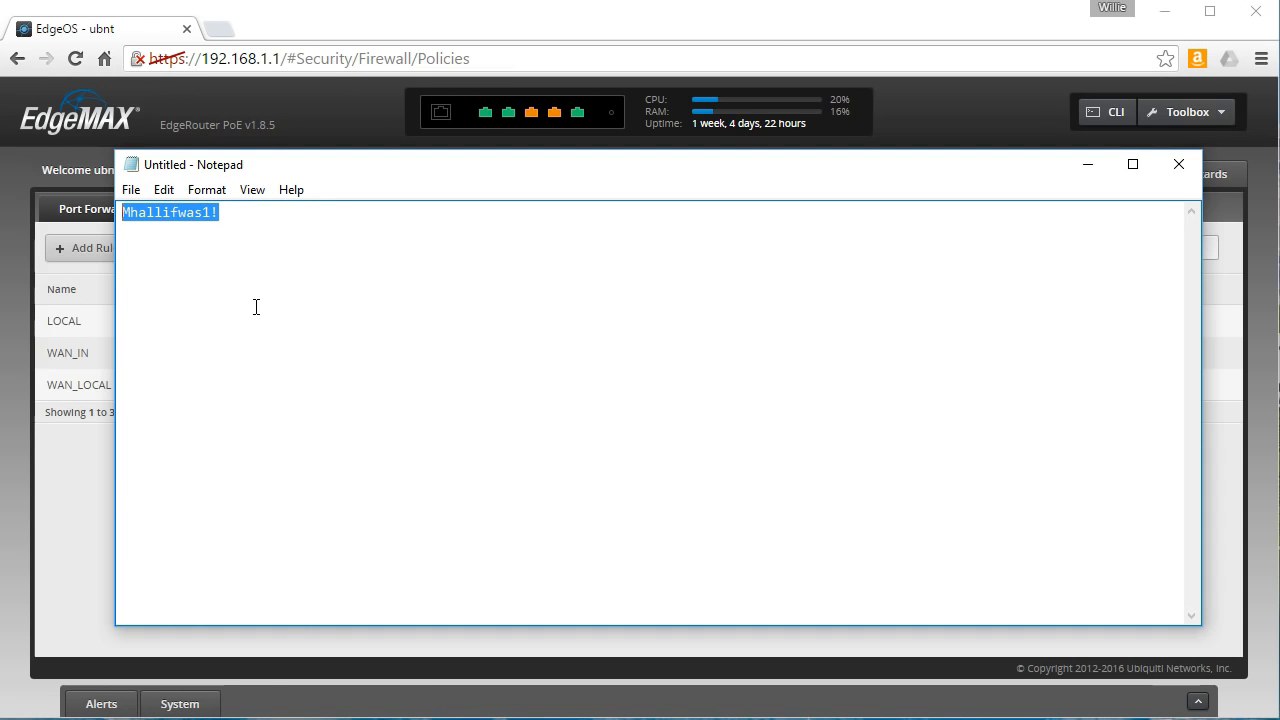
pyautogui.click(184, 280)
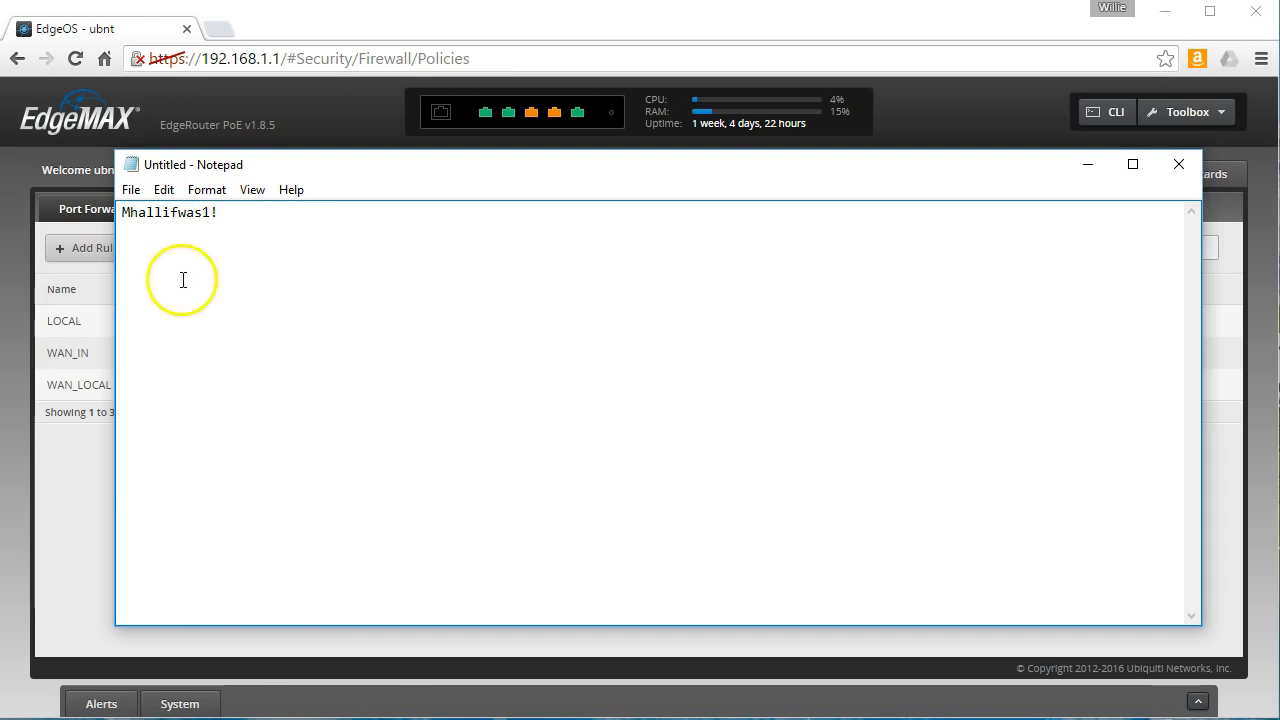
pyautogui.moveTo(272, 292)
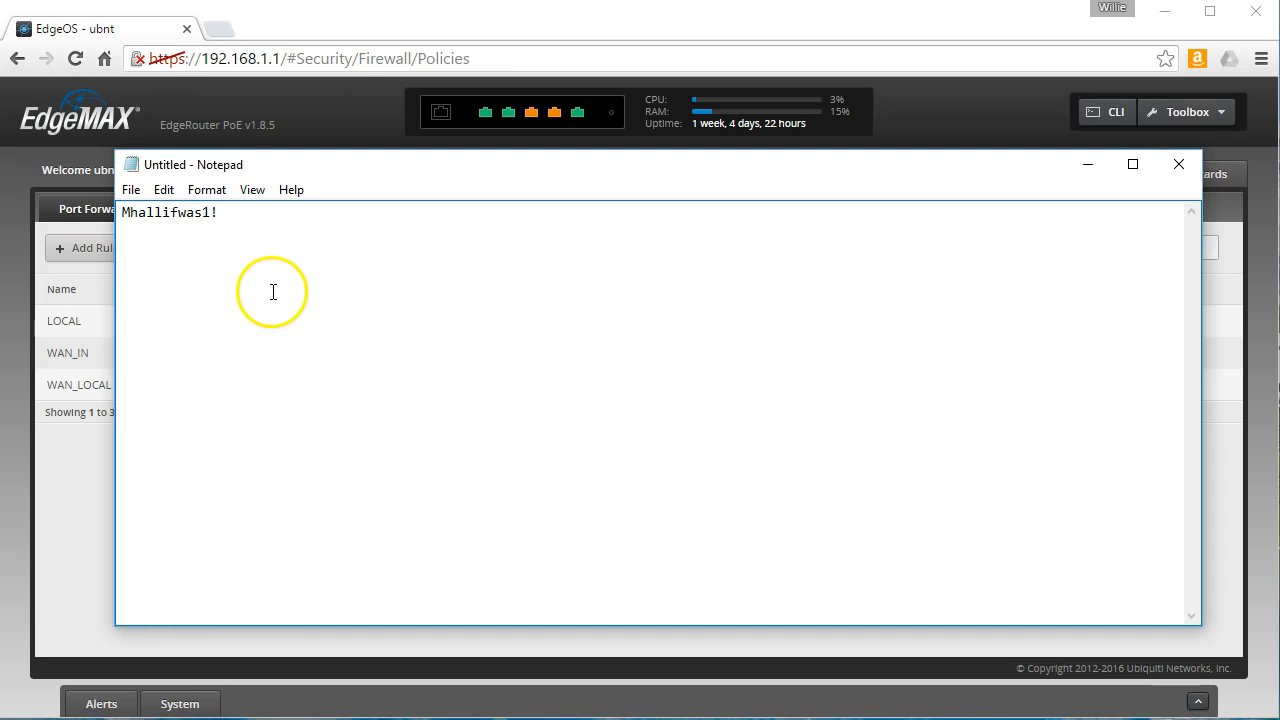
pyautogui.moveTo(264, 212)
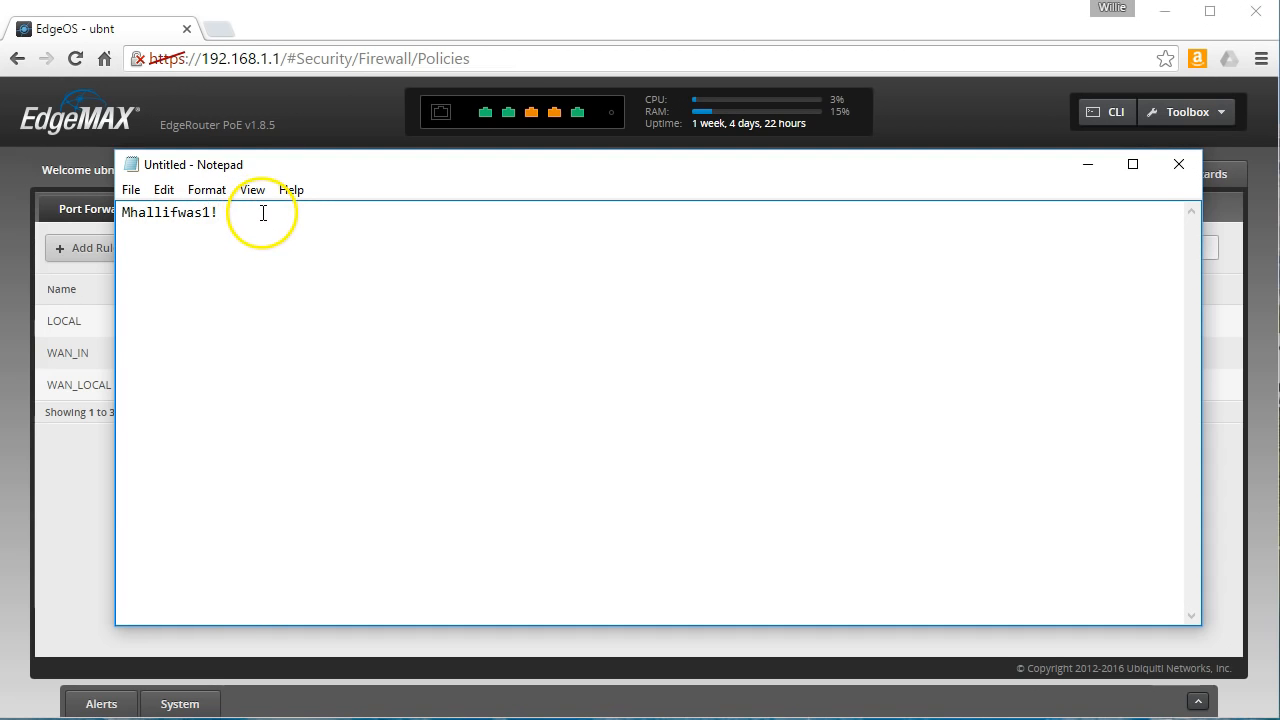
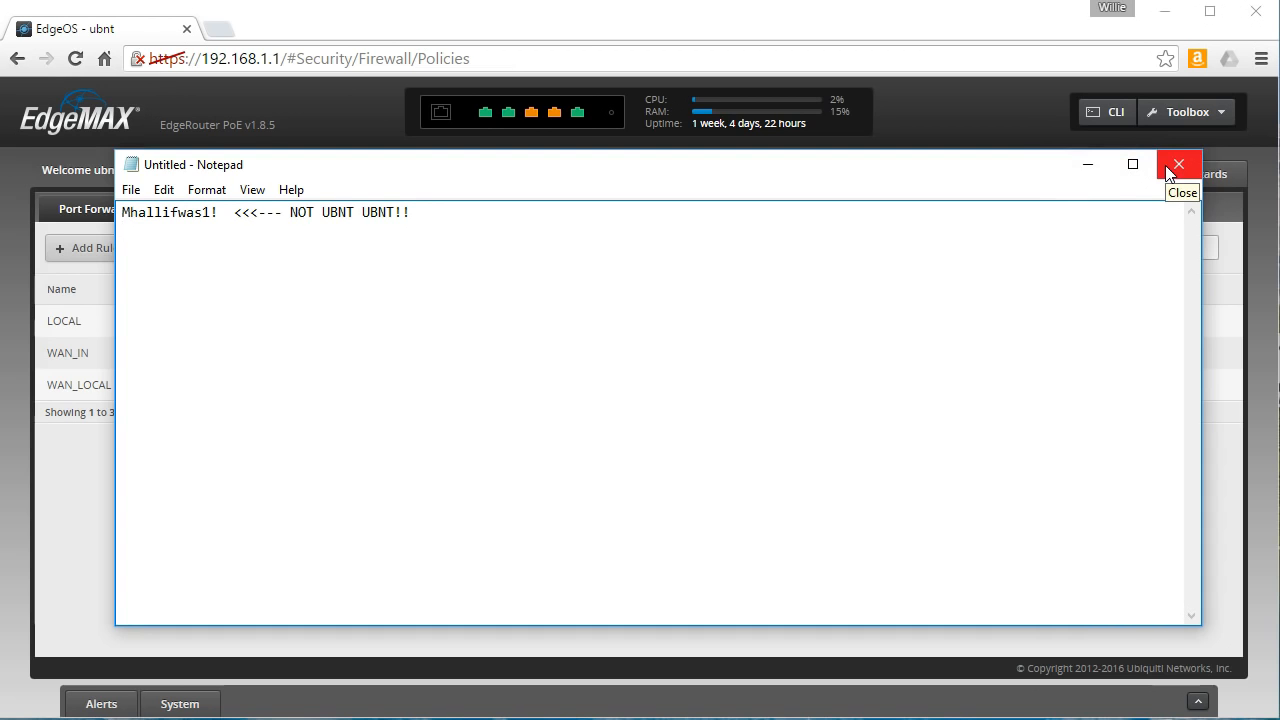
pyautogui.moveTo(1178, 164)
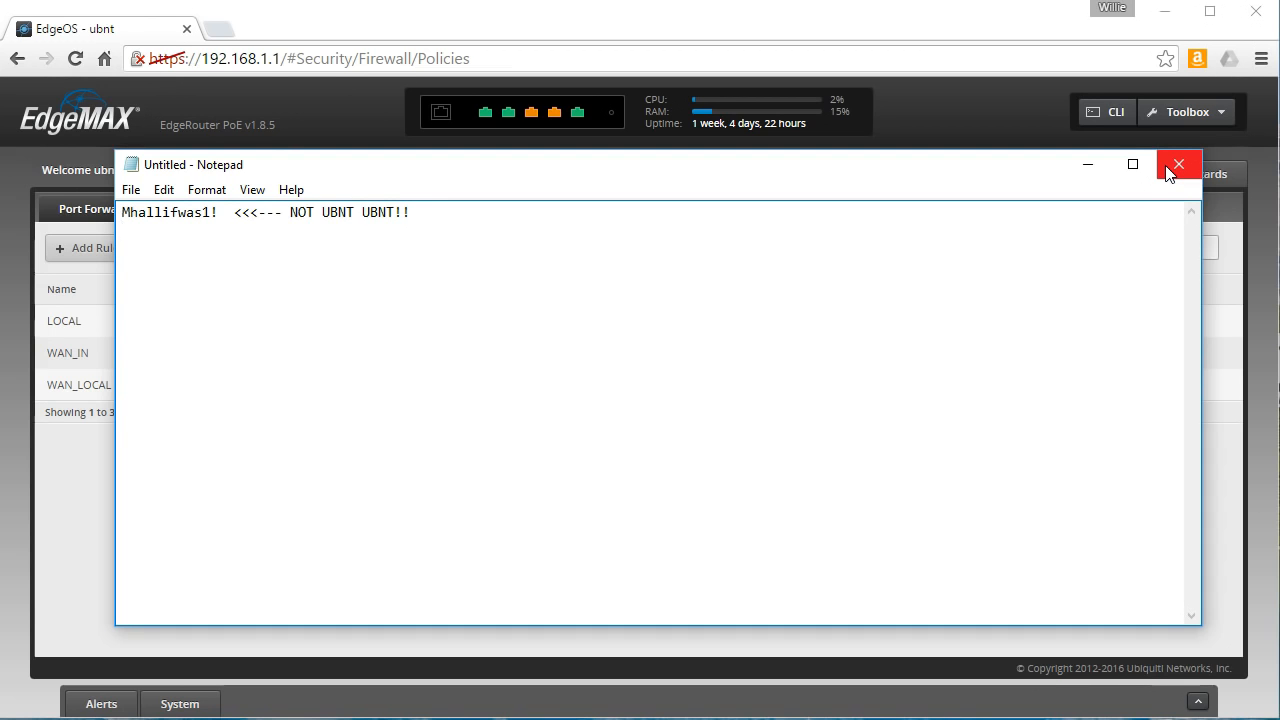
# Close Notepad without saving, returning to the firewall policies list.
pyautogui.click(1178, 164)
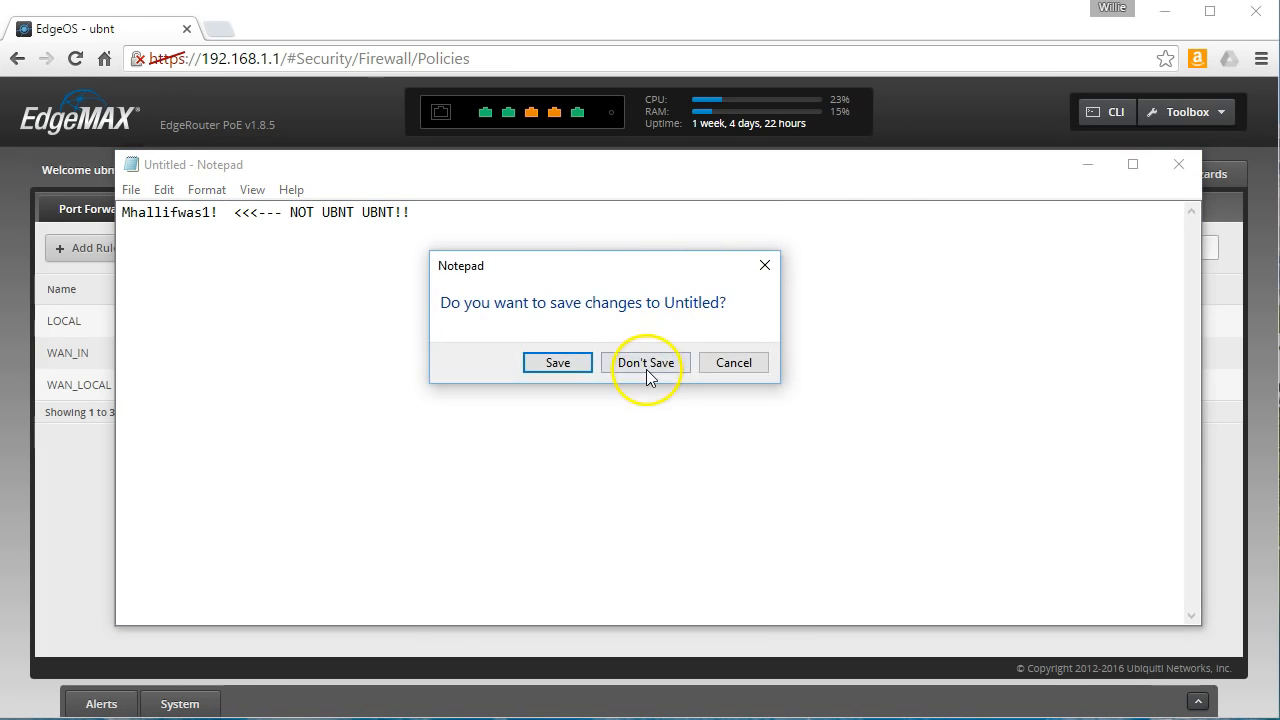
pyautogui.click(646, 362)
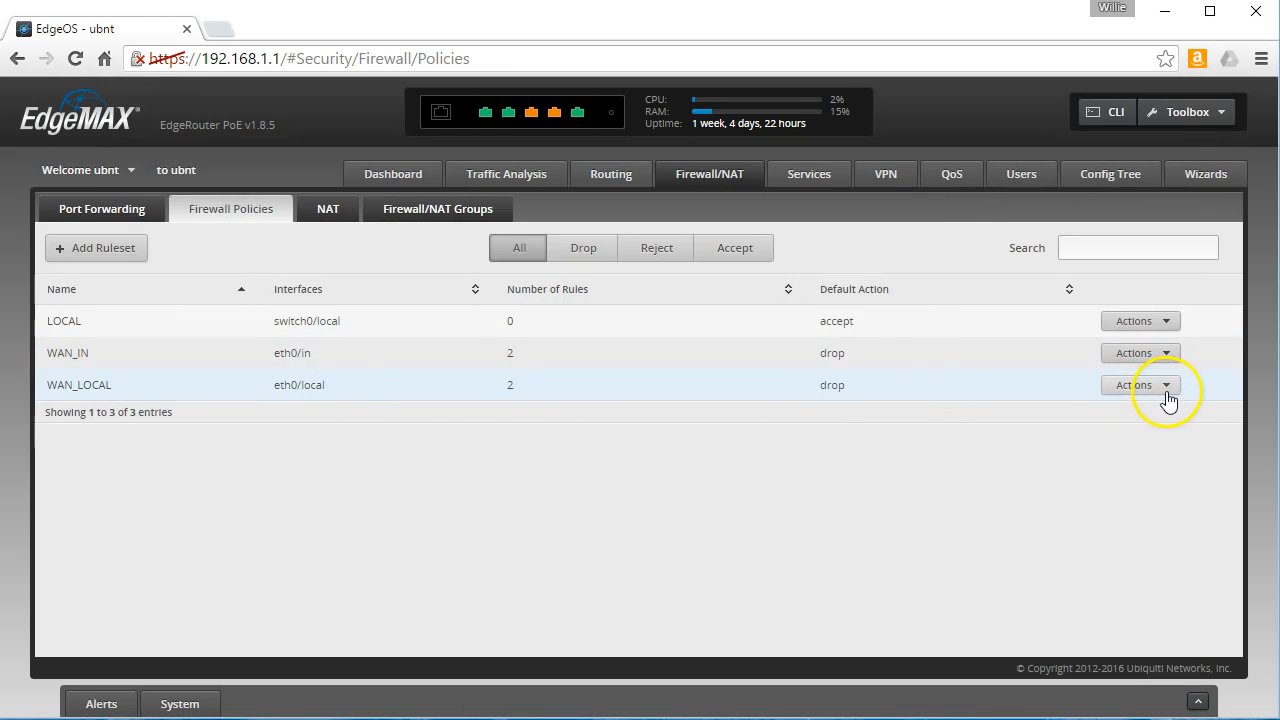
# Add a WAN_LOCAL rule 'Allow SSH' accepting TCP traffic to destination port 22.
pyautogui.click(1140, 384)
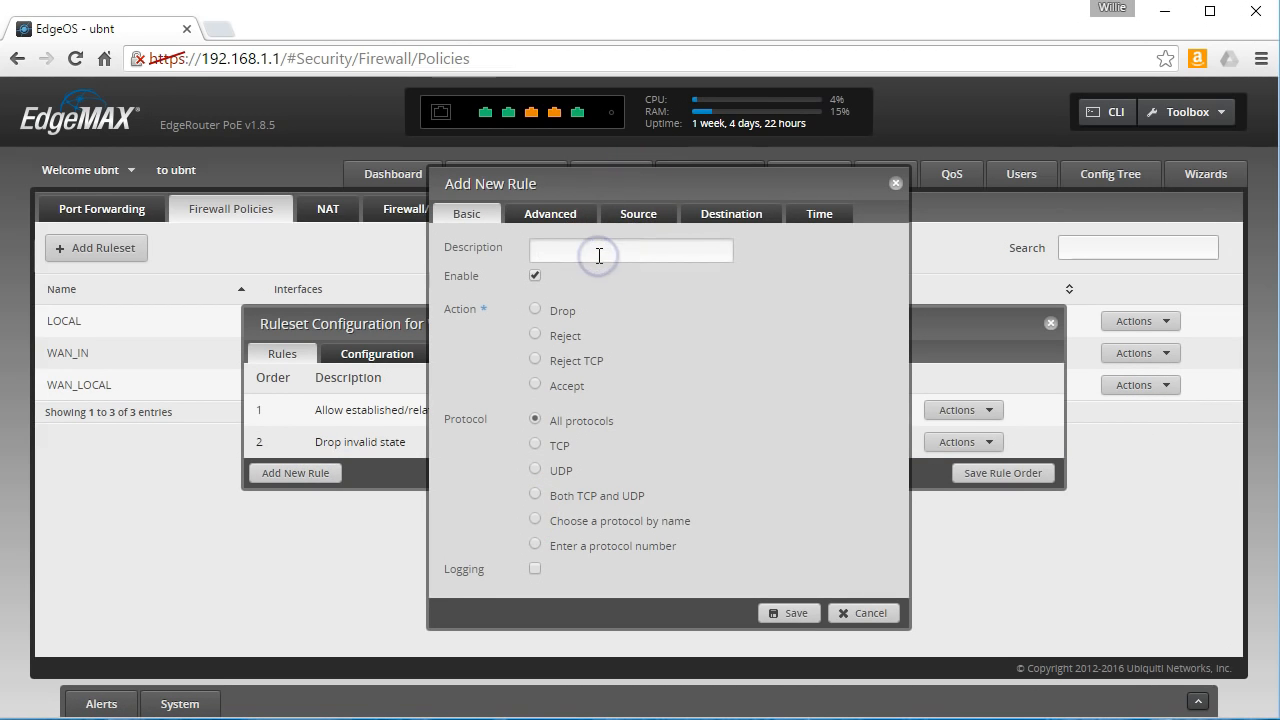
pyautogui.write('Allow SSH')
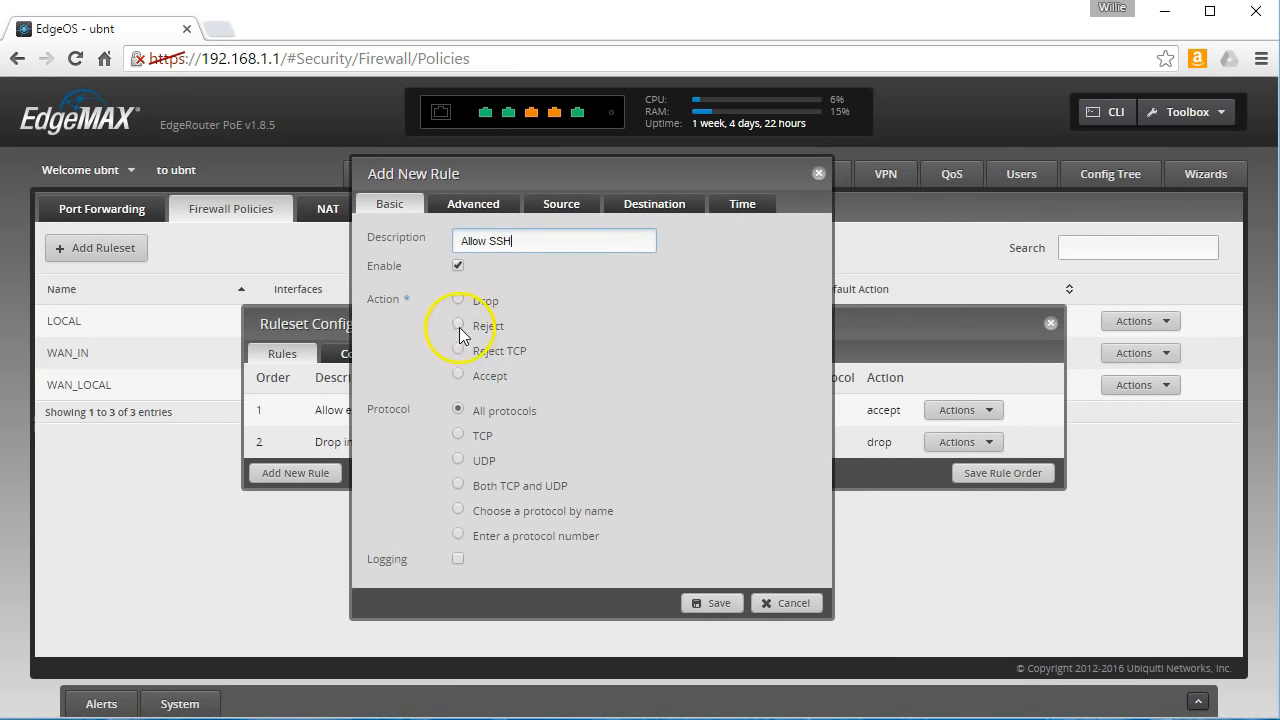
pyautogui.click(458, 376)
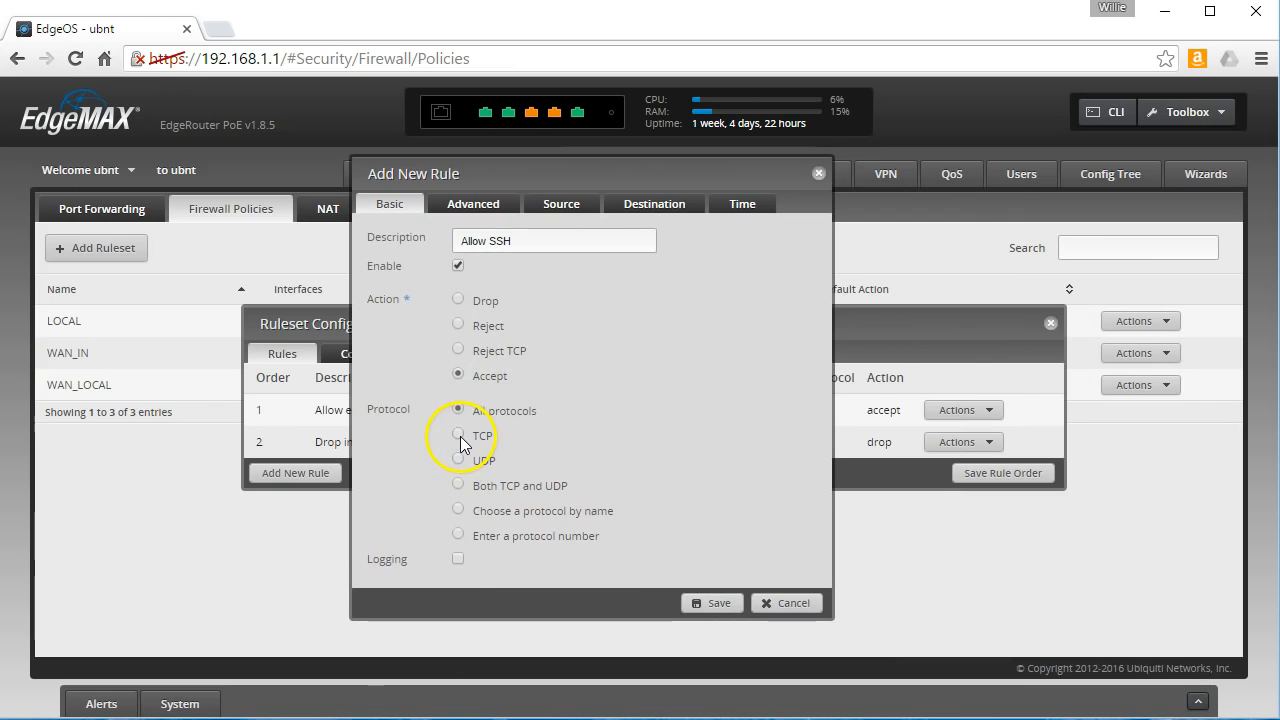
pyautogui.click(654, 204)
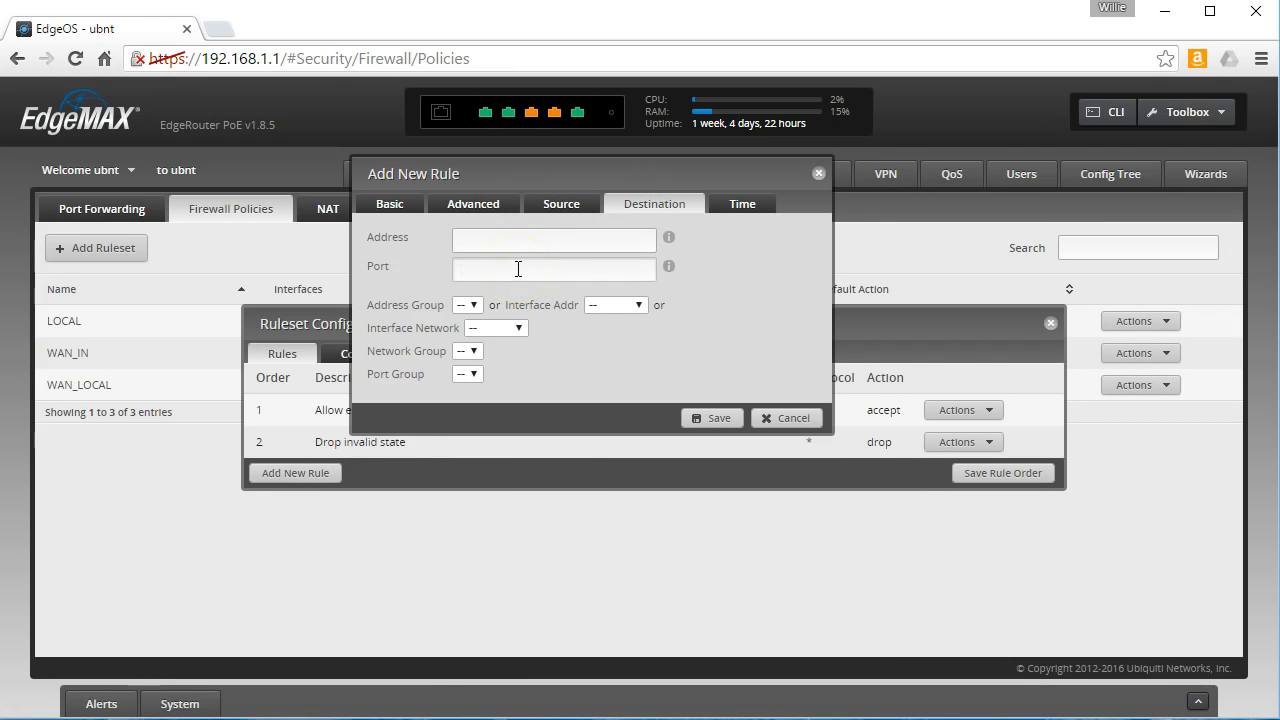
pyautogui.write('22')
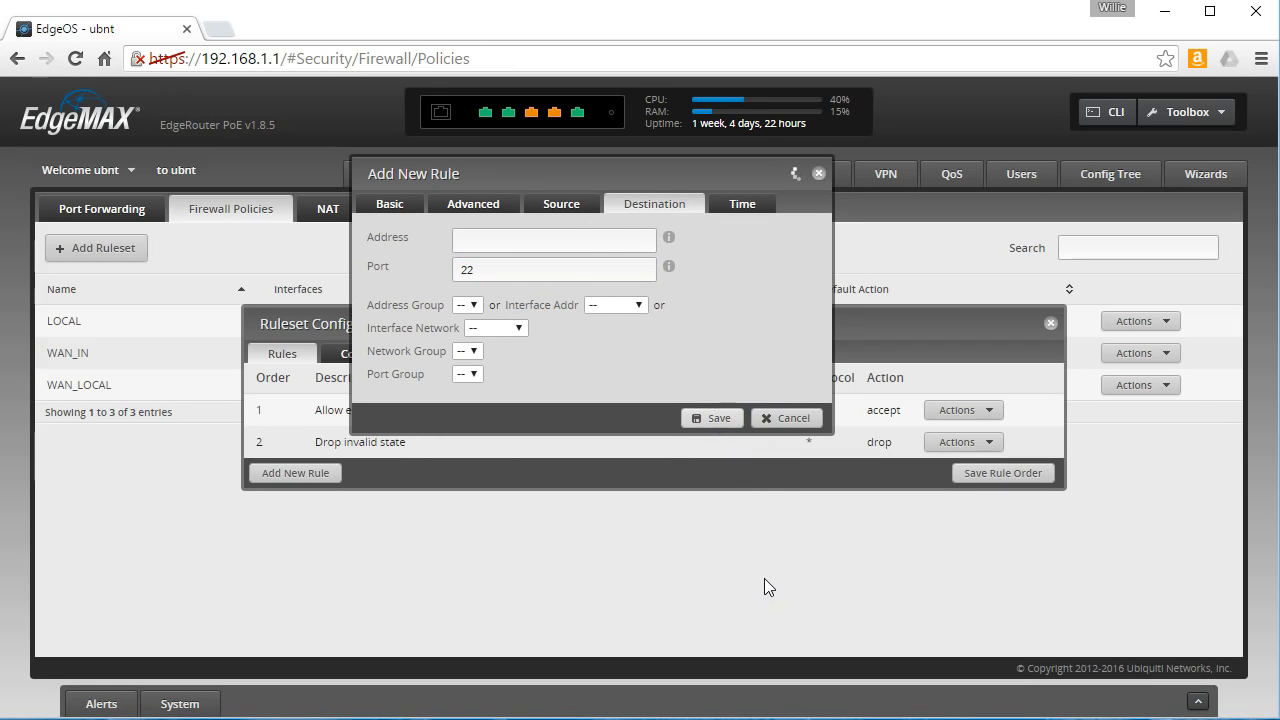
pyautogui.click(712, 418)
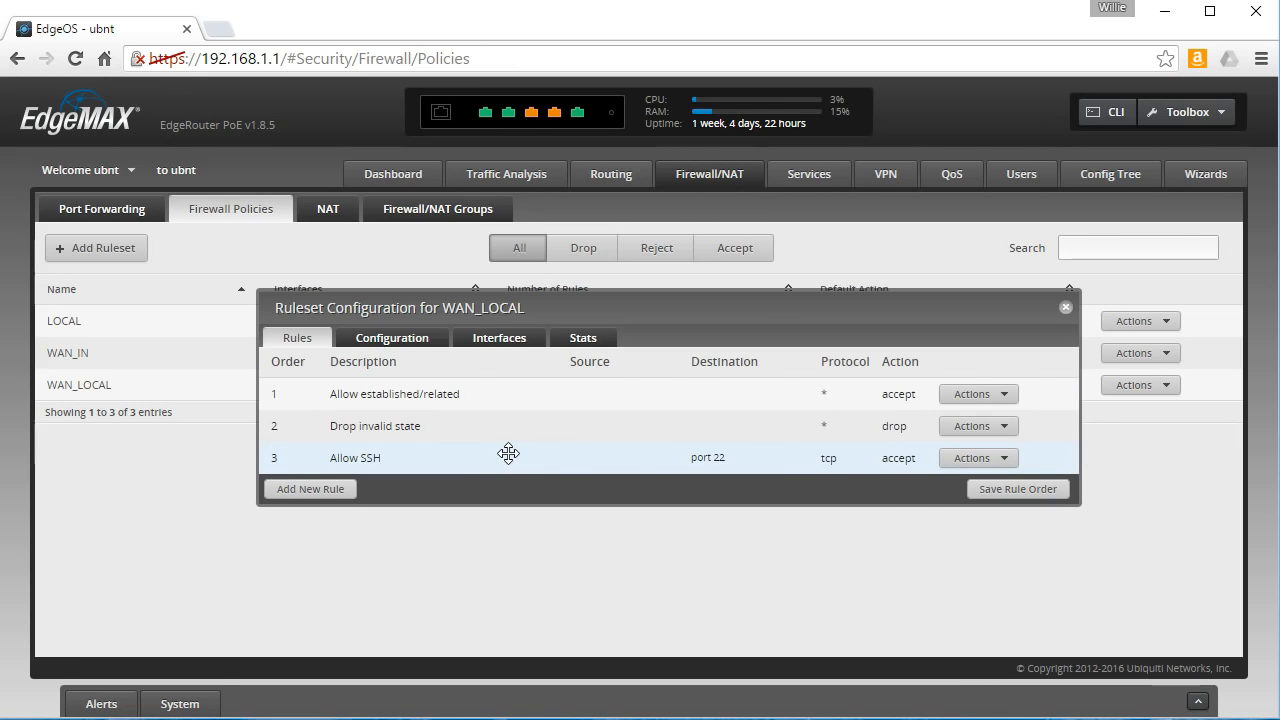
# Restrict the Allow SSH rule's source address to 8.8.8.8 and save it.
pyautogui.click(972, 456)
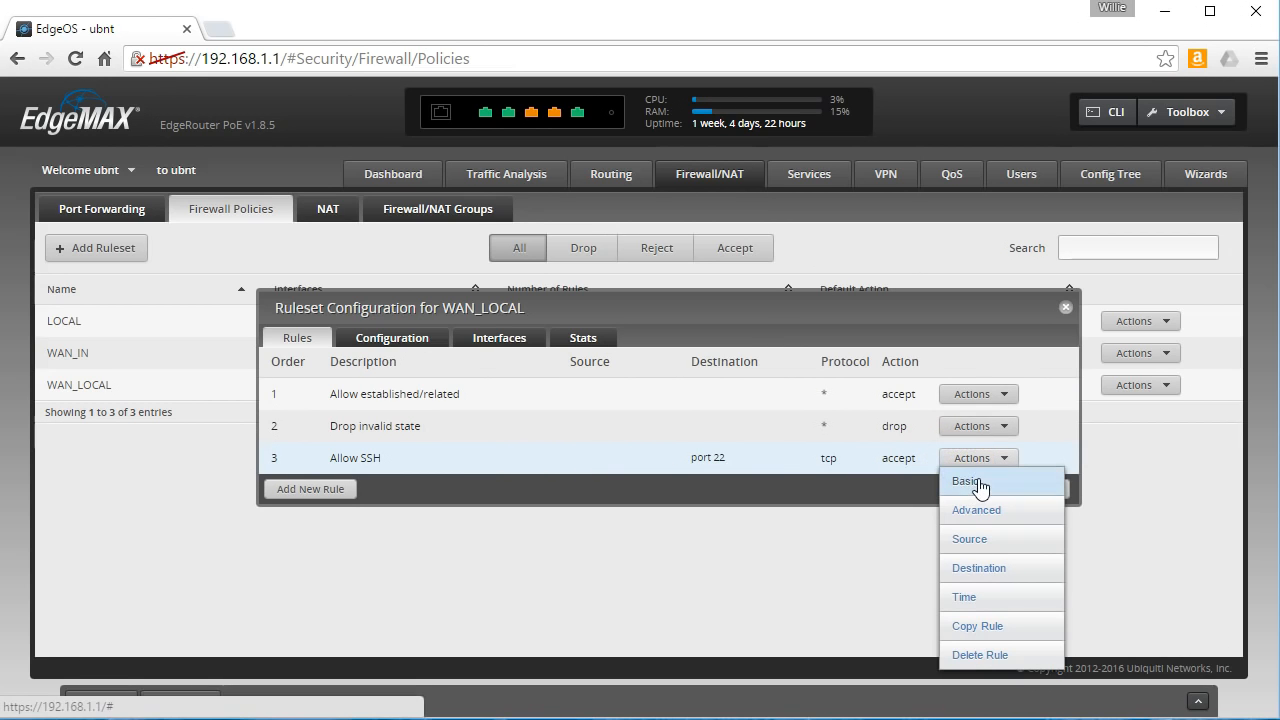
pyautogui.click(966, 480)
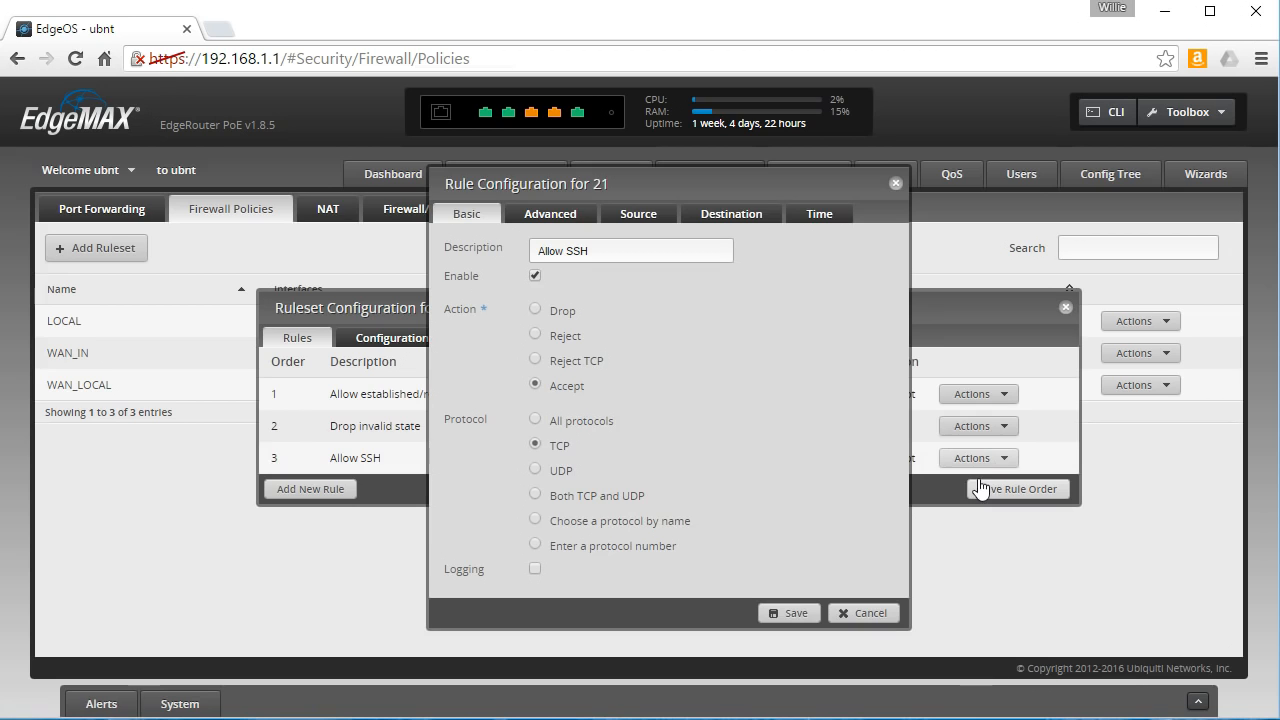
pyautogui.click(550, 196)
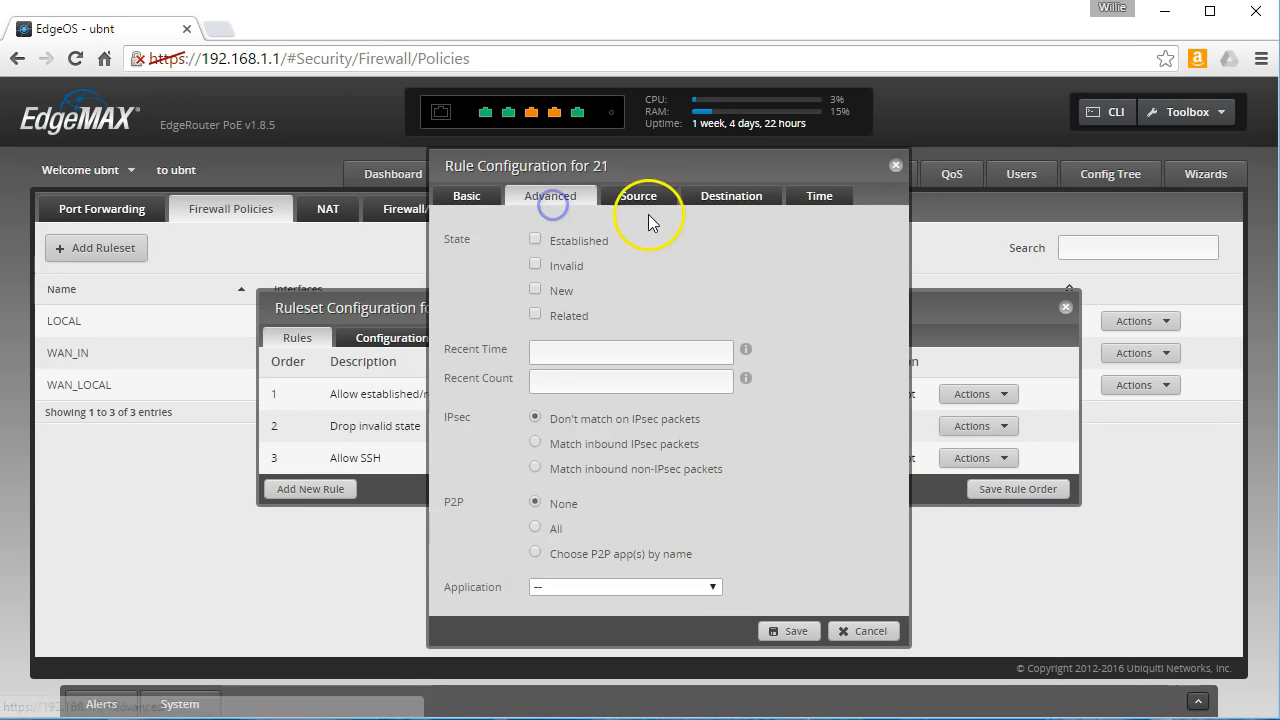
pyautogui.click(638, 196)
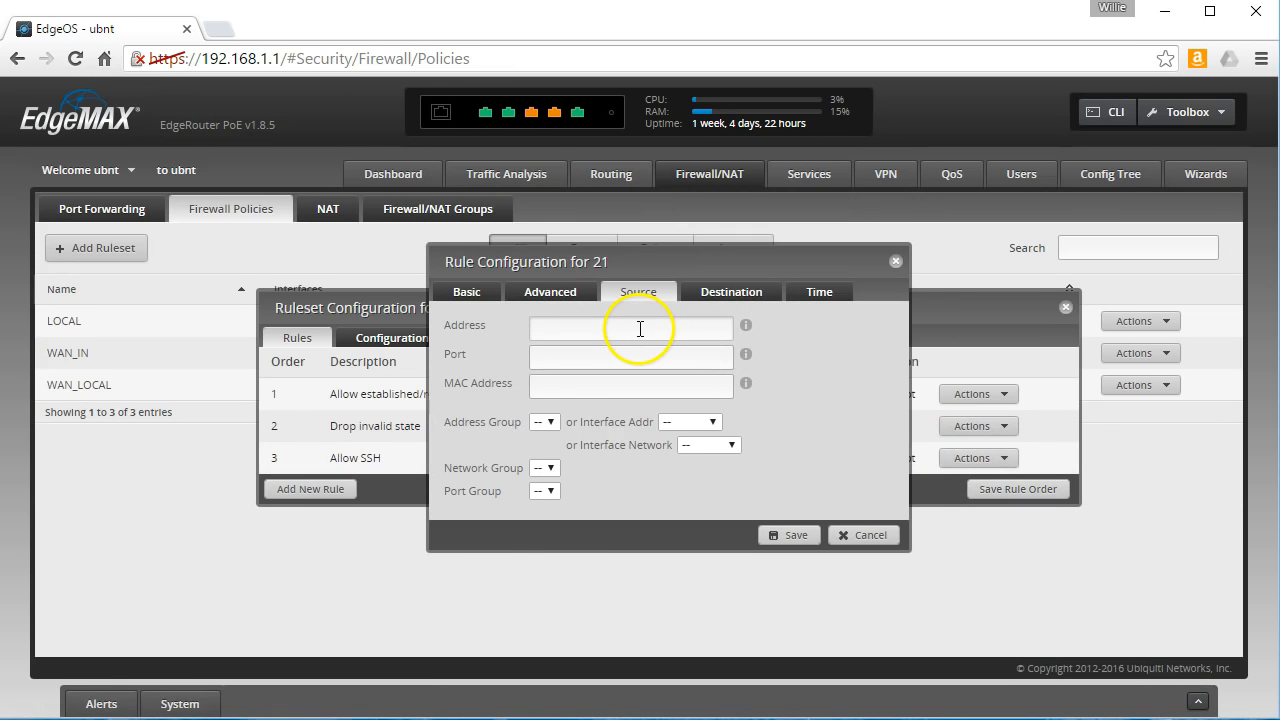
pyautogui.click(630, 328)
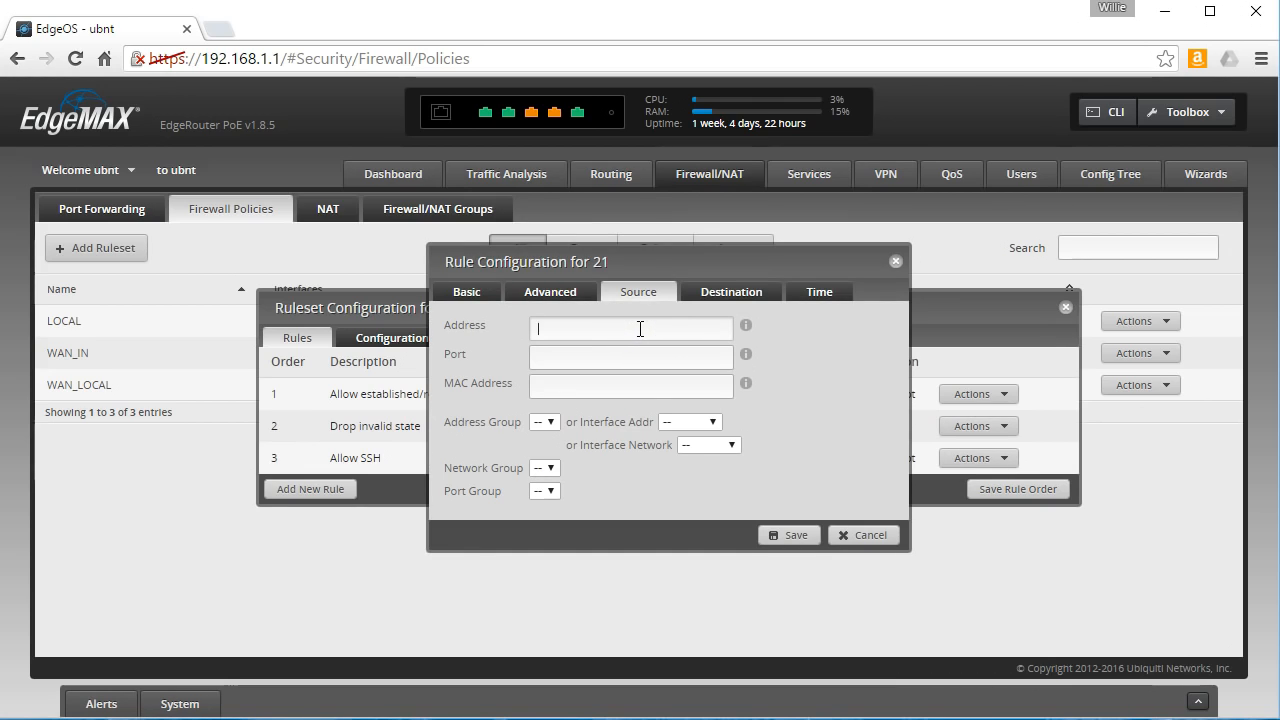
pyautogui.write('8.8.8.8')
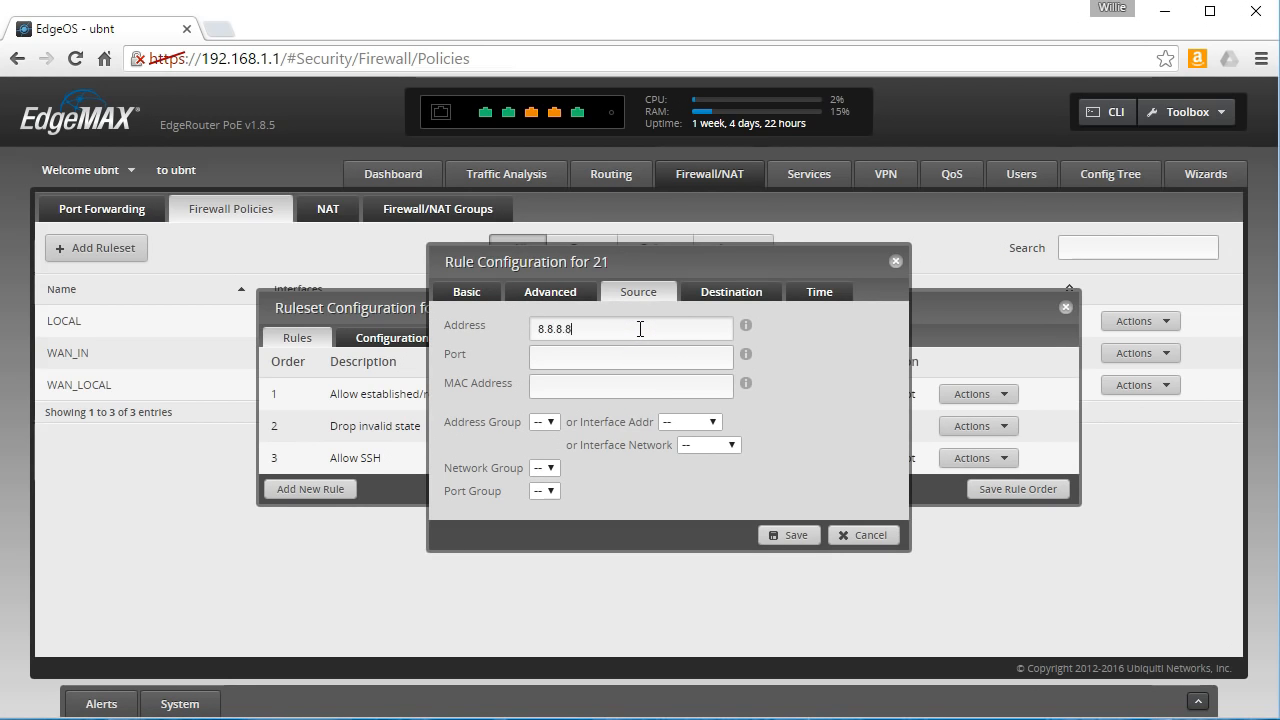
pyautogui.moveTo(750, 576)
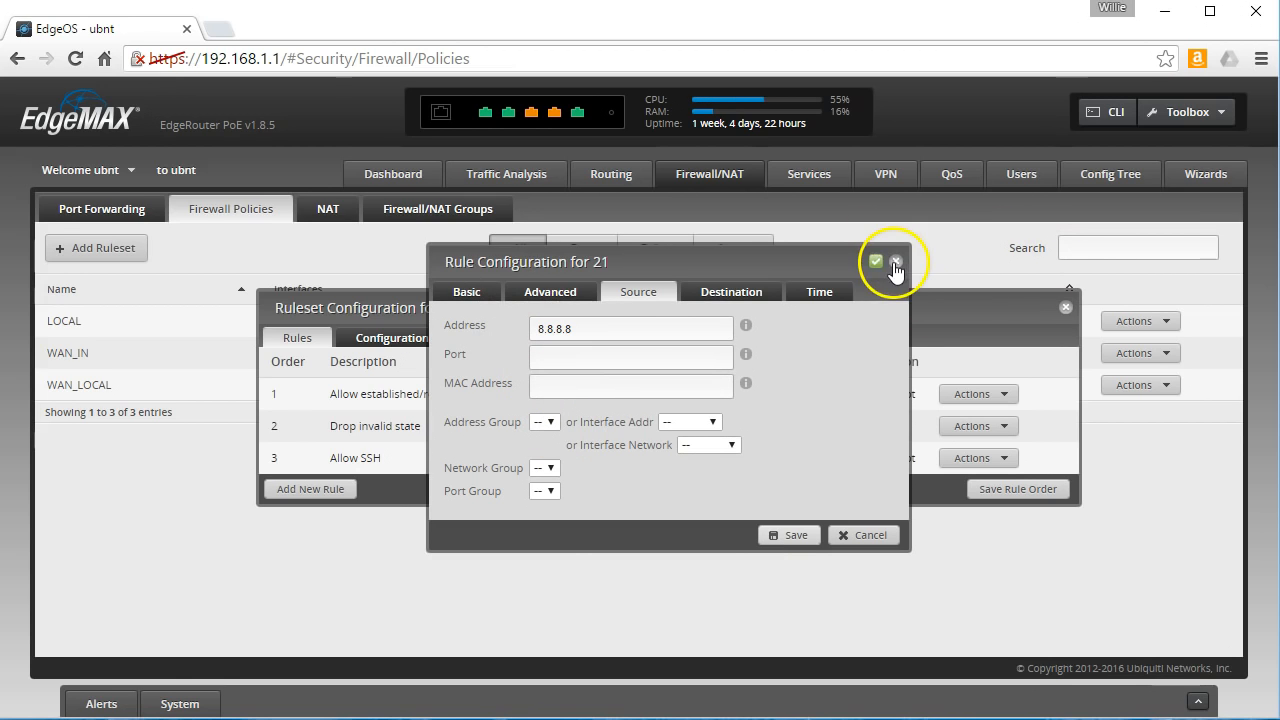
pyautogui.click(896, 262)
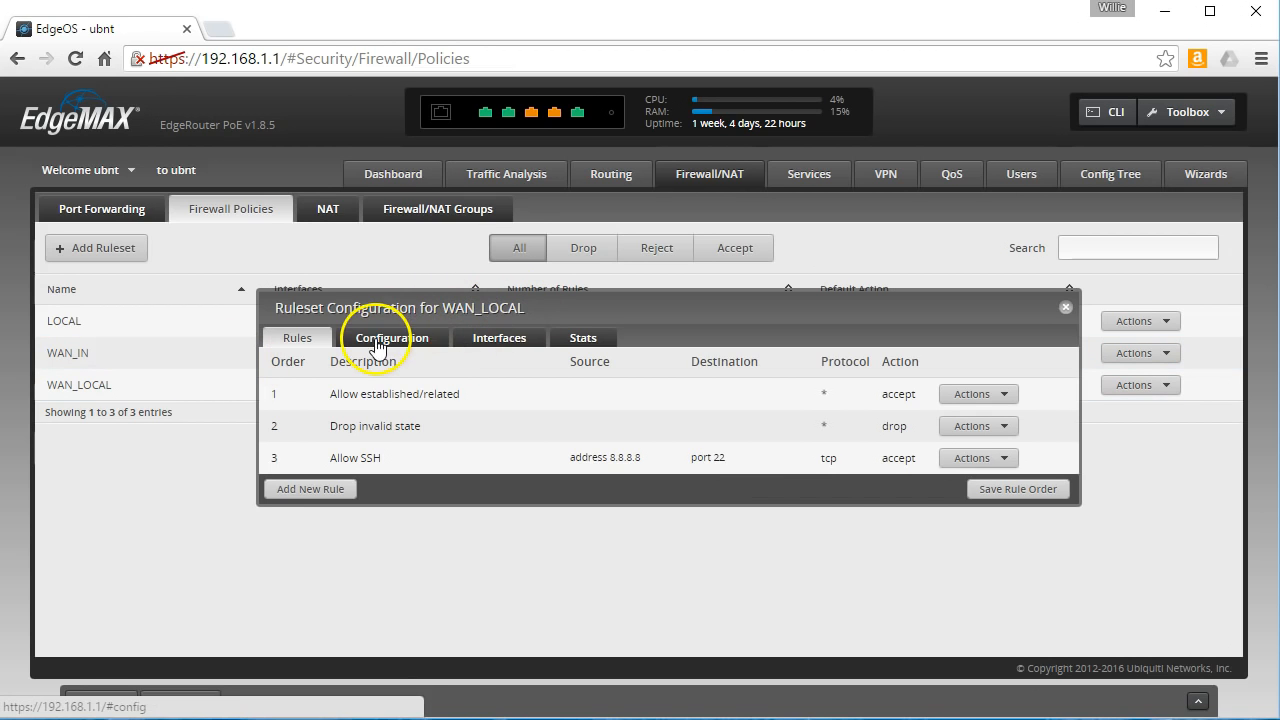
pyautogui.click(500, 336)
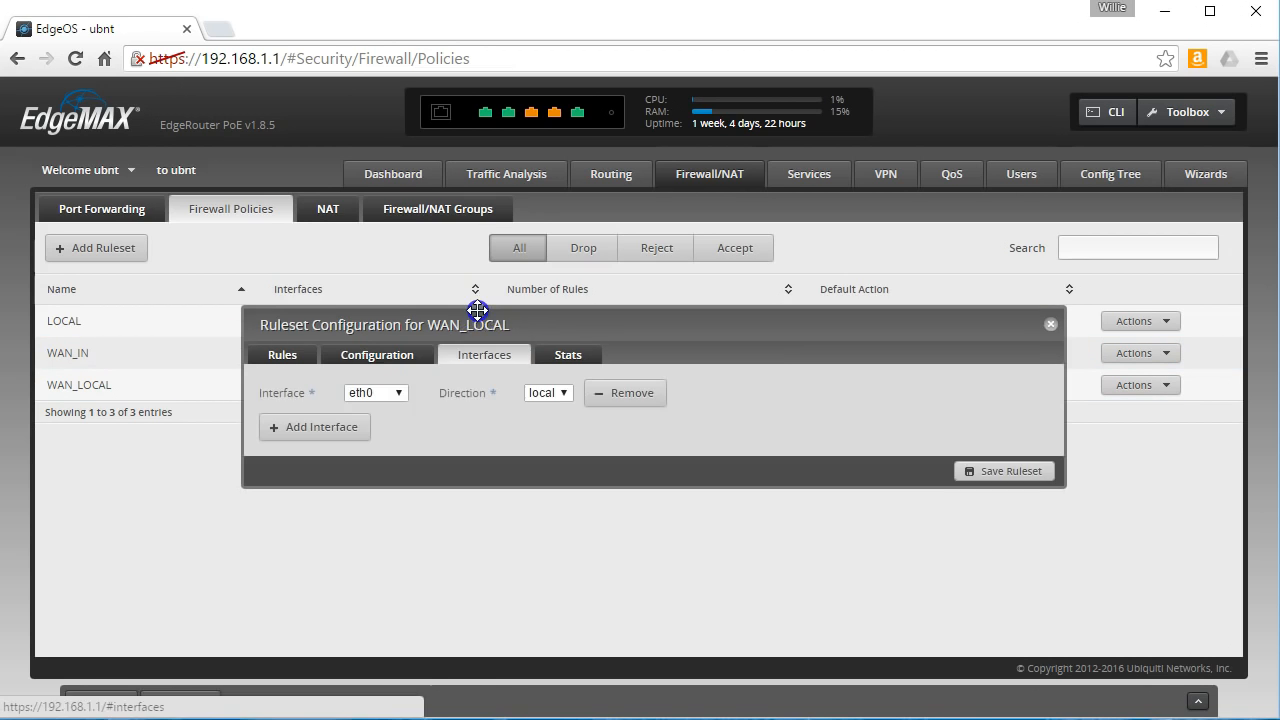
pyautogui.click(284, 356)
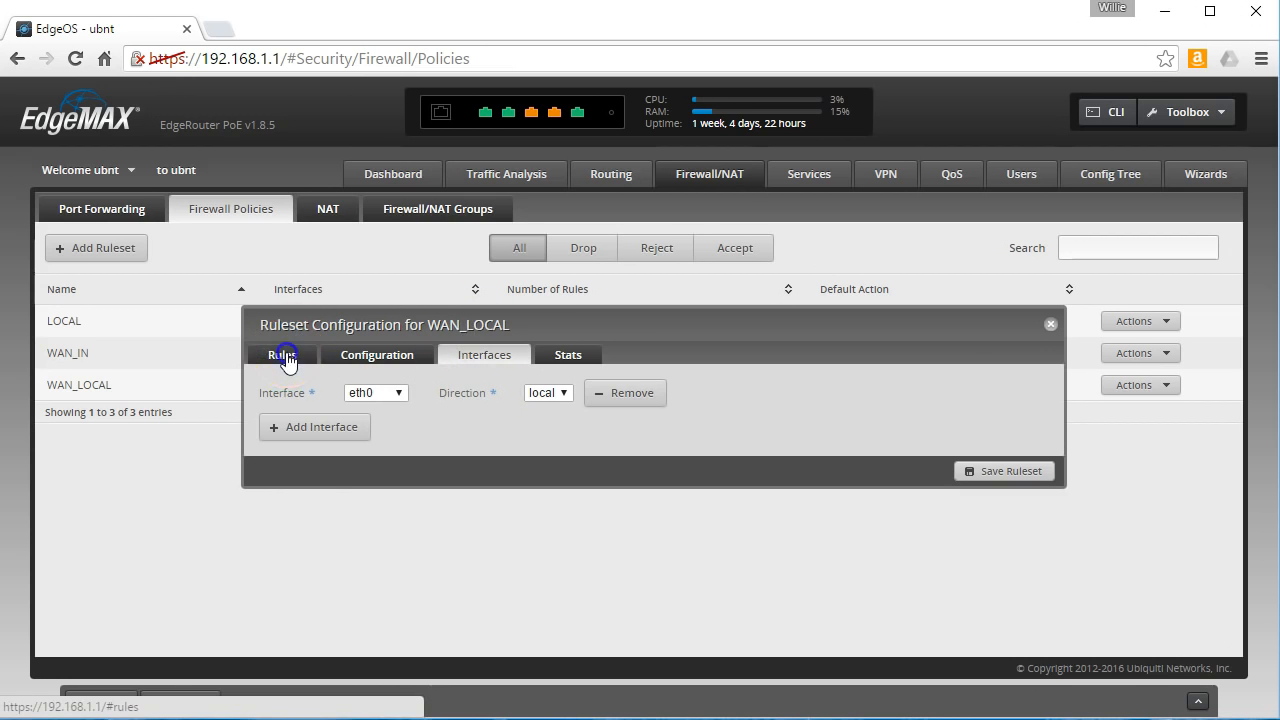
pyautogui.click(282, 356)
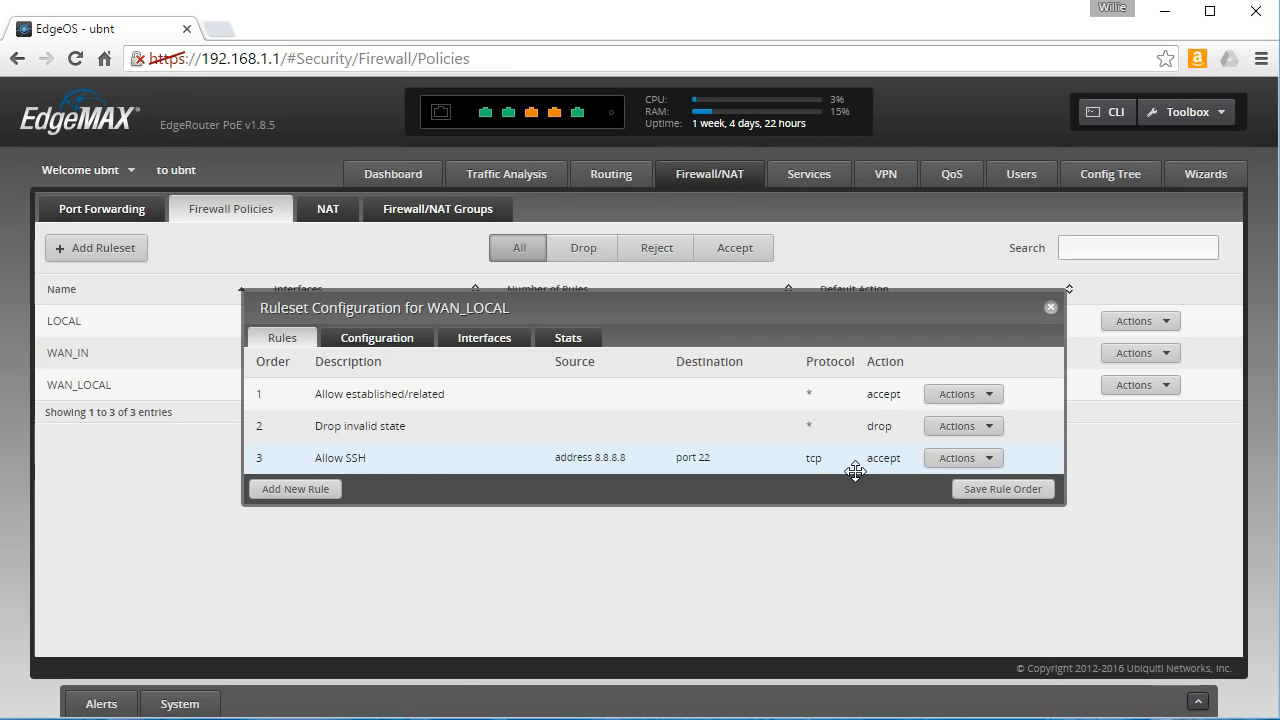
pyautogui.click(956, 456)
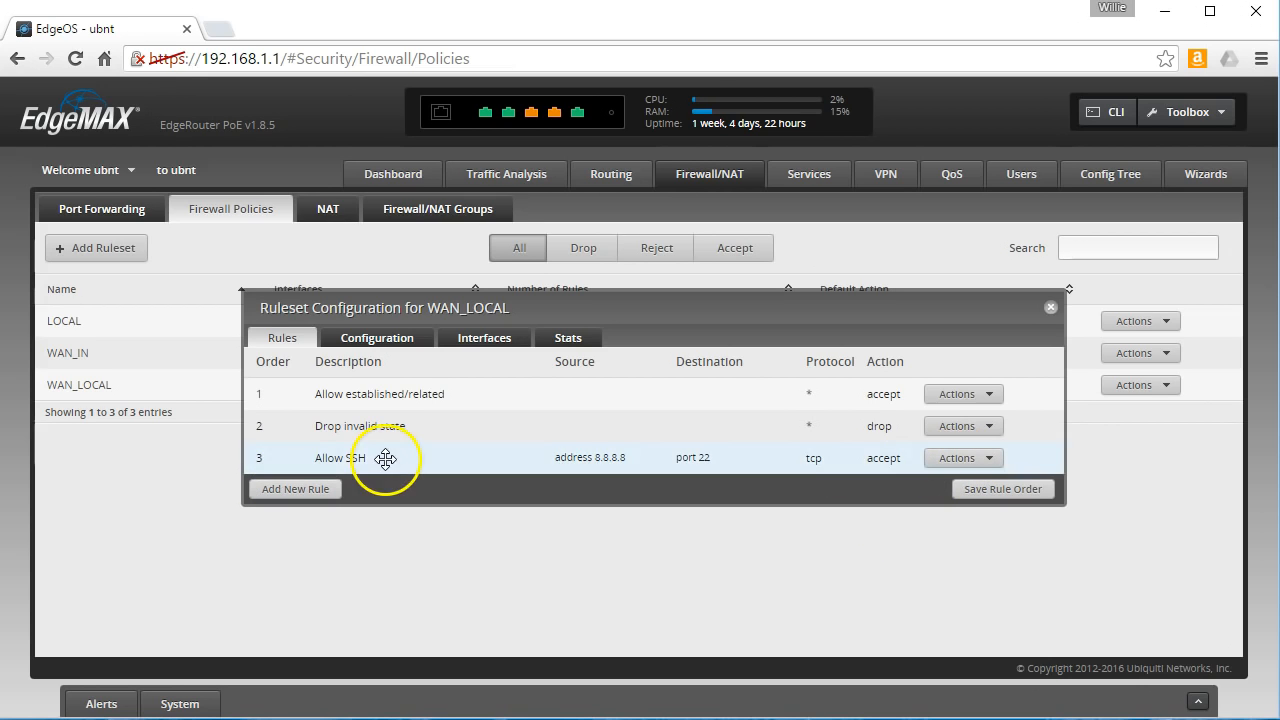
# Move Allow SSH above Drop invalid state and save the rule order.
pyautogui.moveTo(384, 456); pyautogui.dragTo(384, 424)
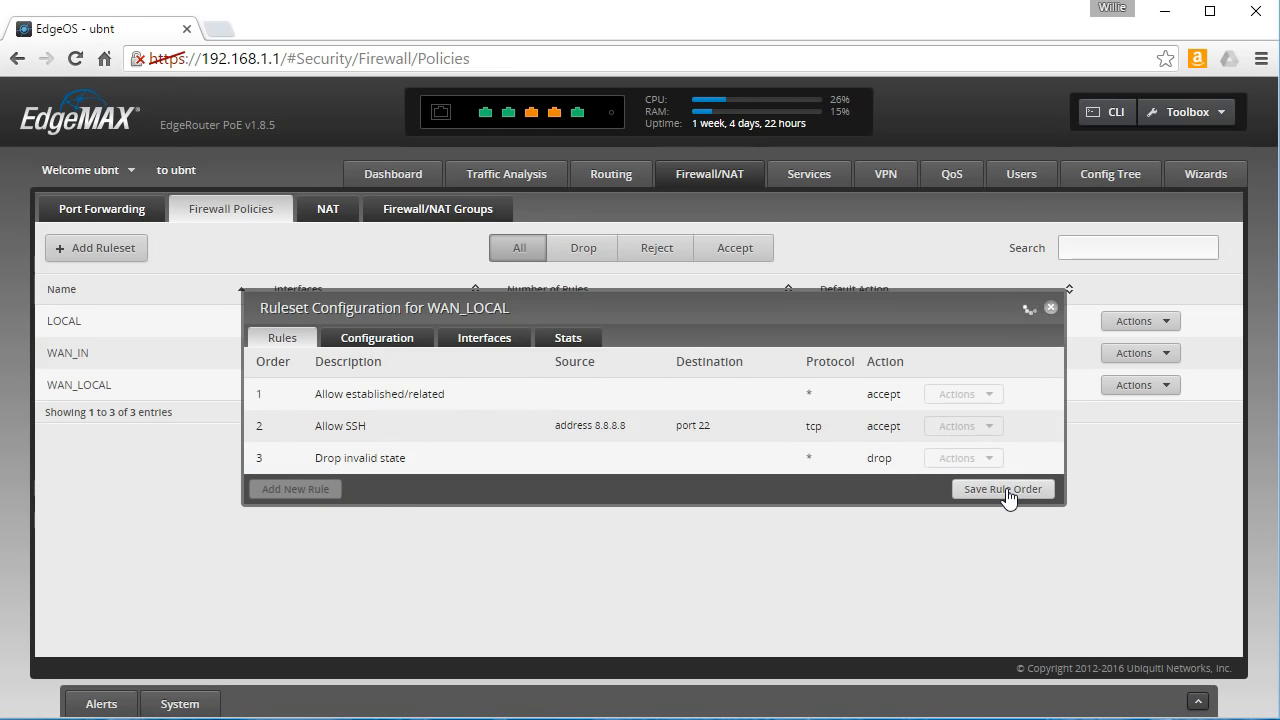
pyautogui.click(1002, 488)
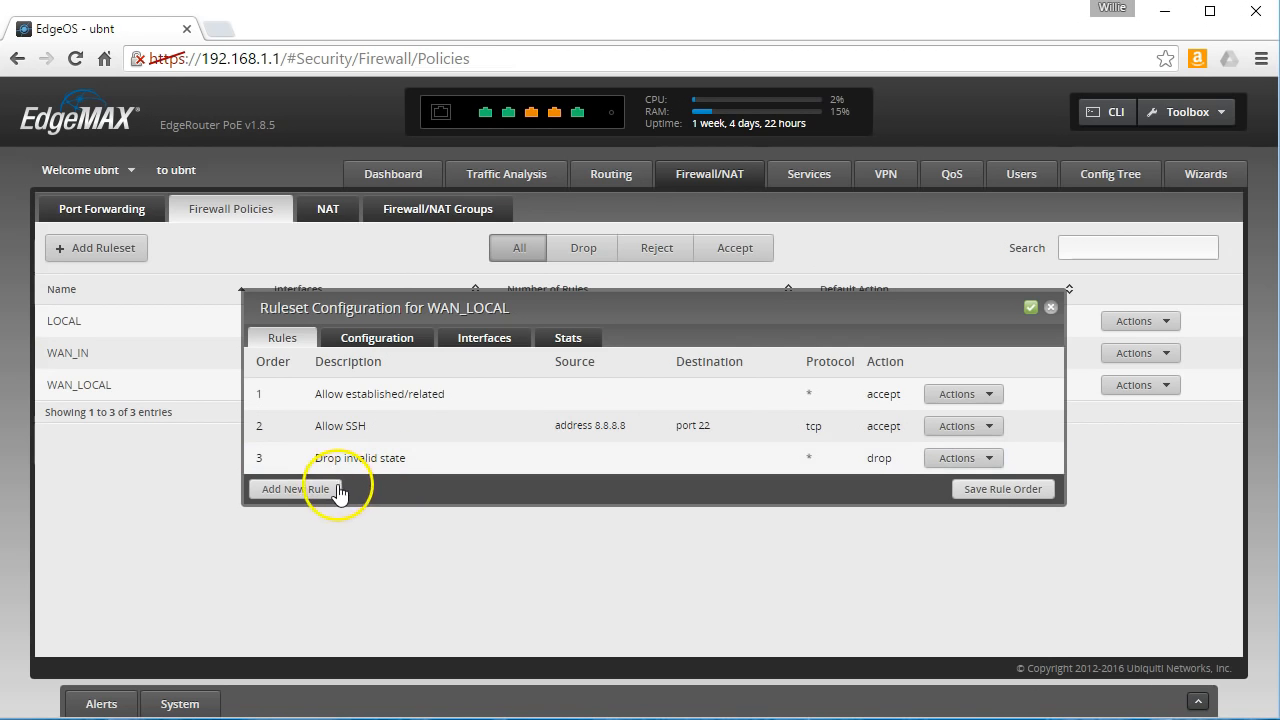
# Add a WAN_LOCAL rule 'Allow Ping' accepting protocol icmp by name and save it.
pyautogui.click(296, 488)
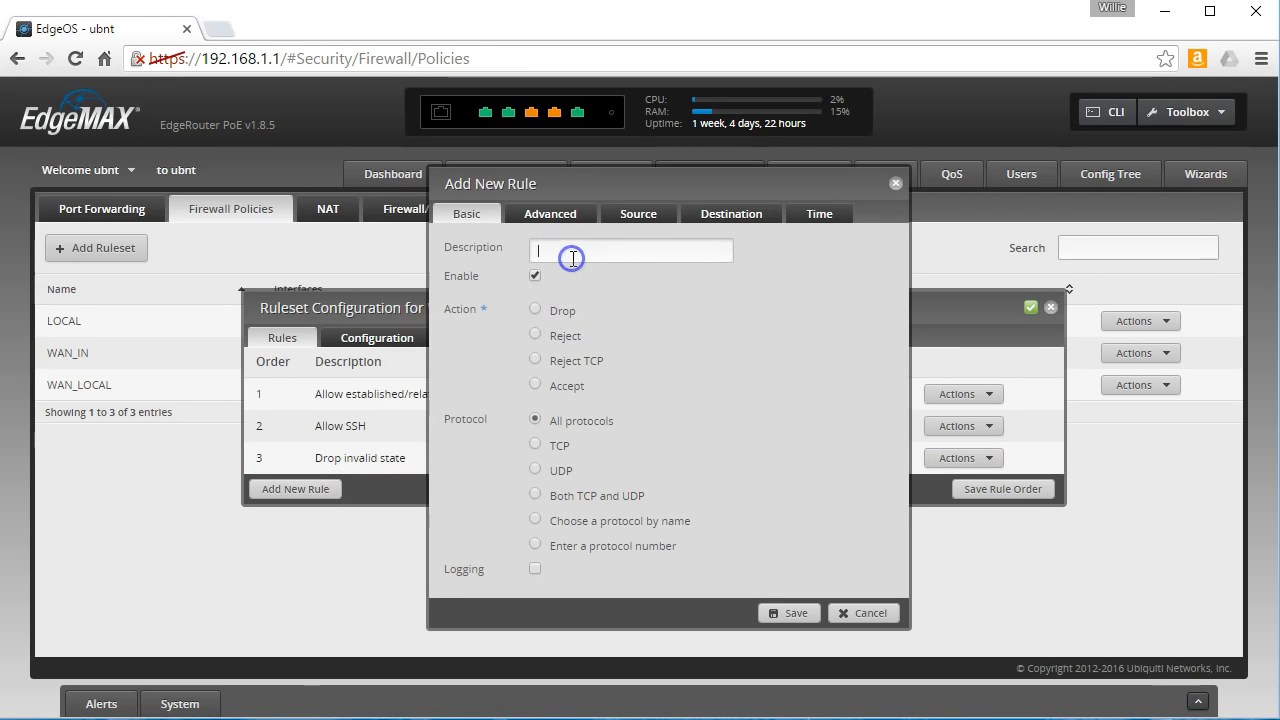
pyautogui.write('Allow Ping')
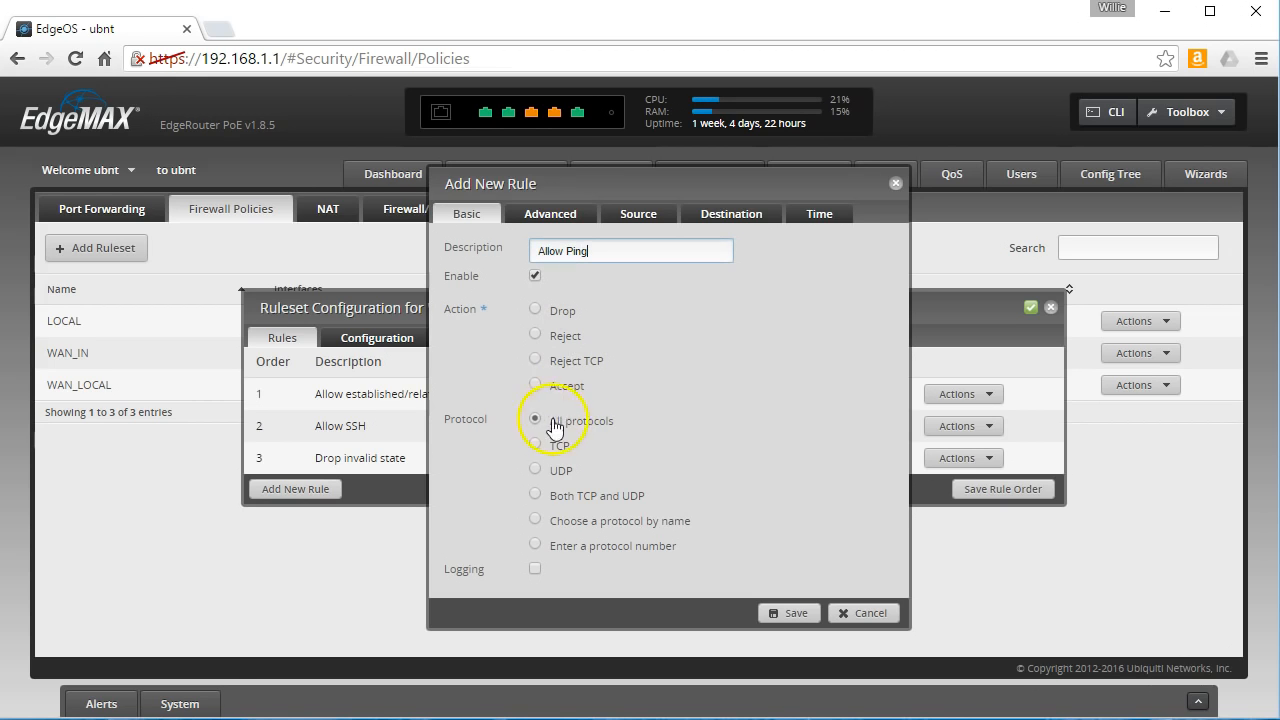
pyautogui.click(536, 386)
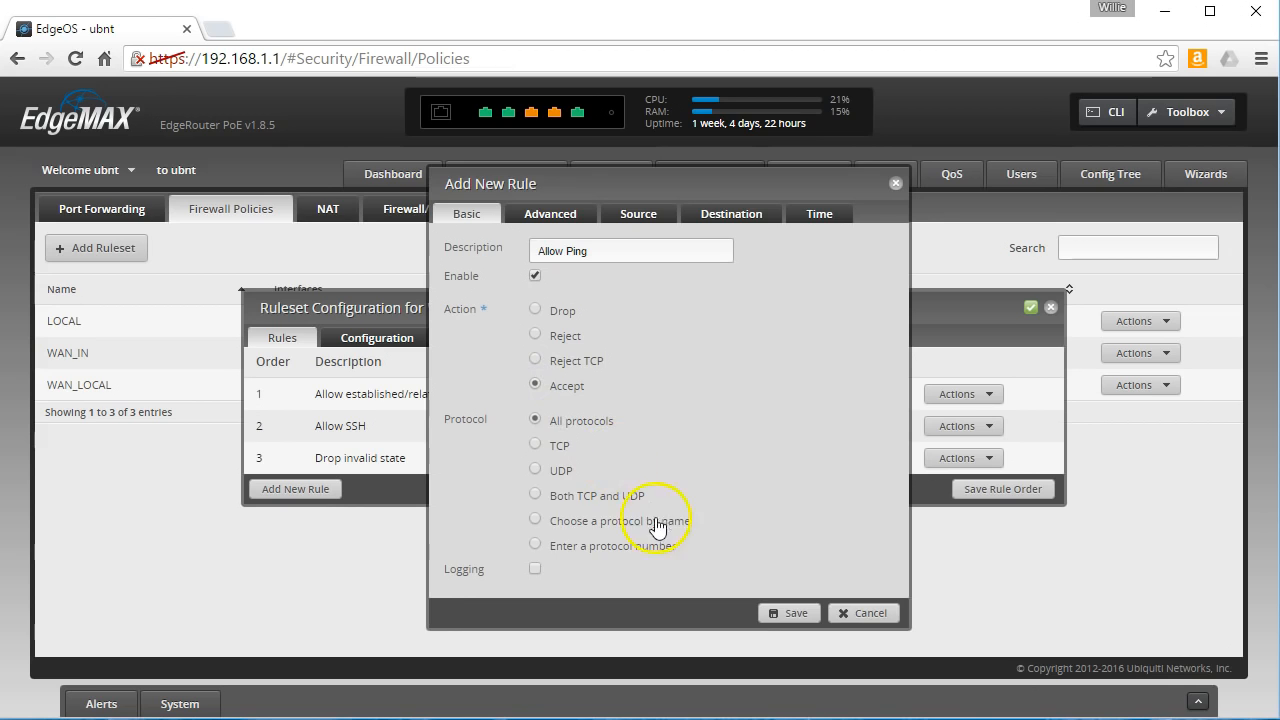
pyautogui.click(536, 520)
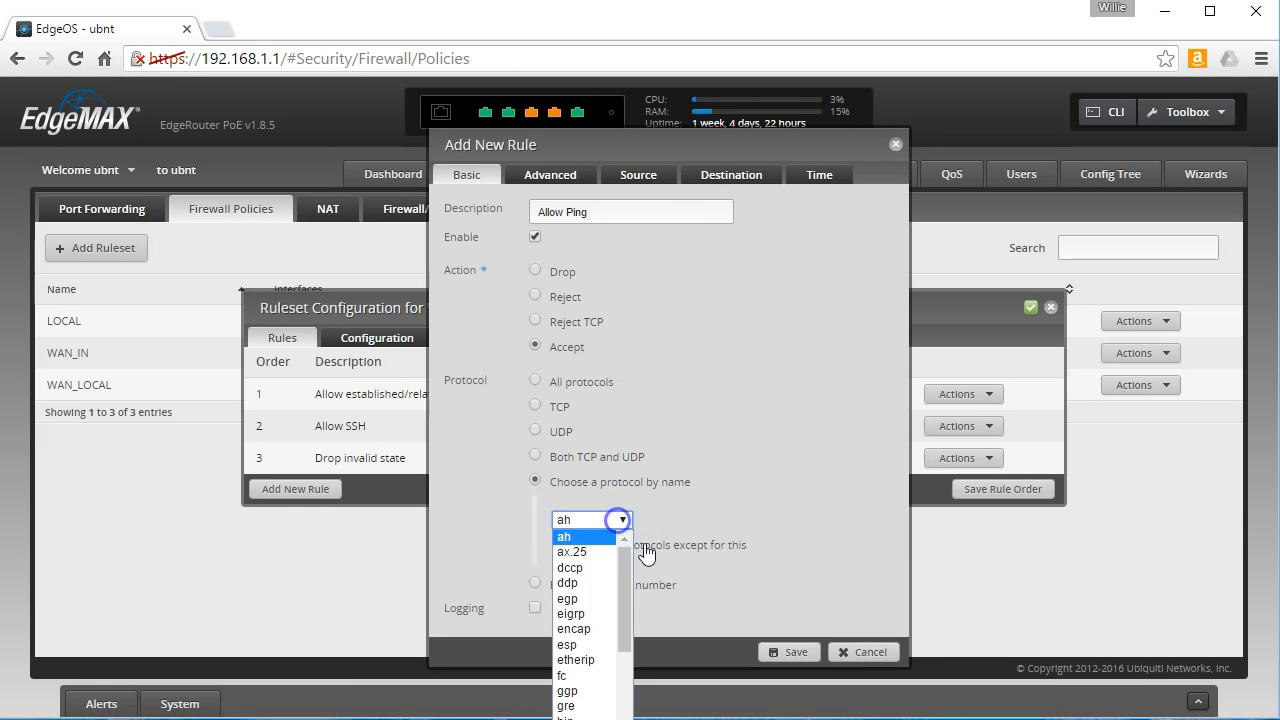
pyautogui.click(590, 520)
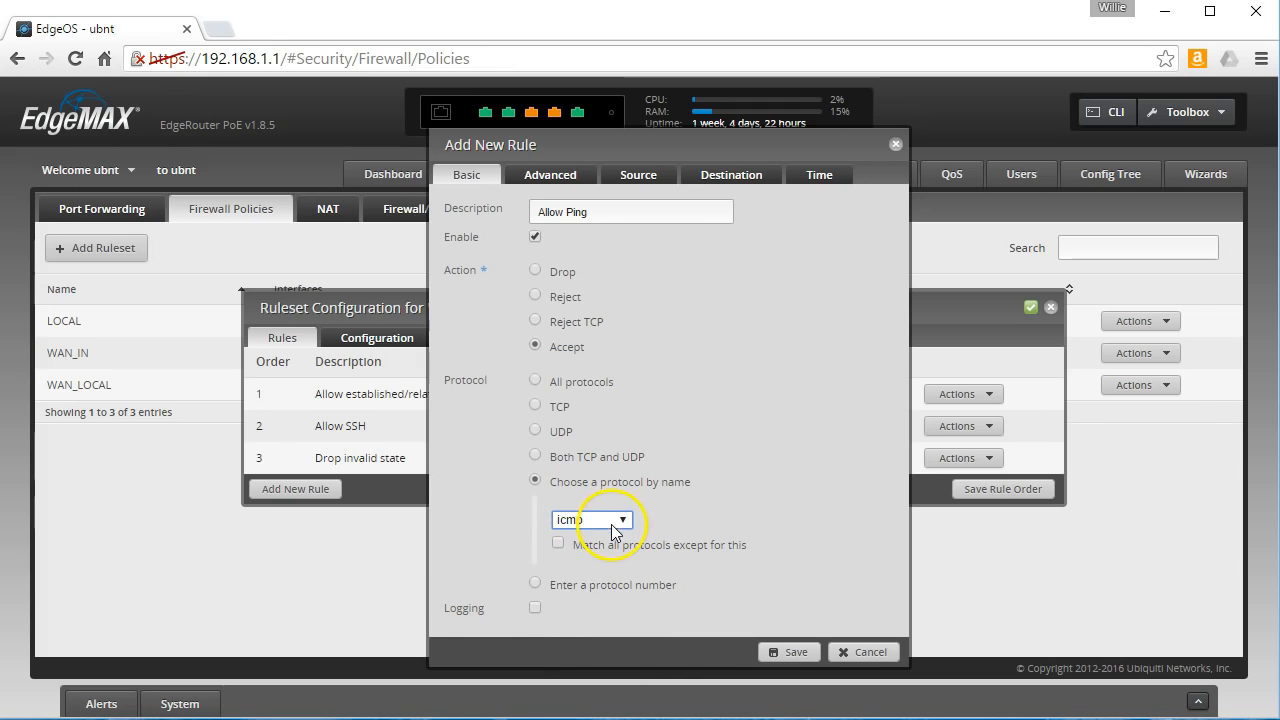
pyautogui.moveTo(818, 536)
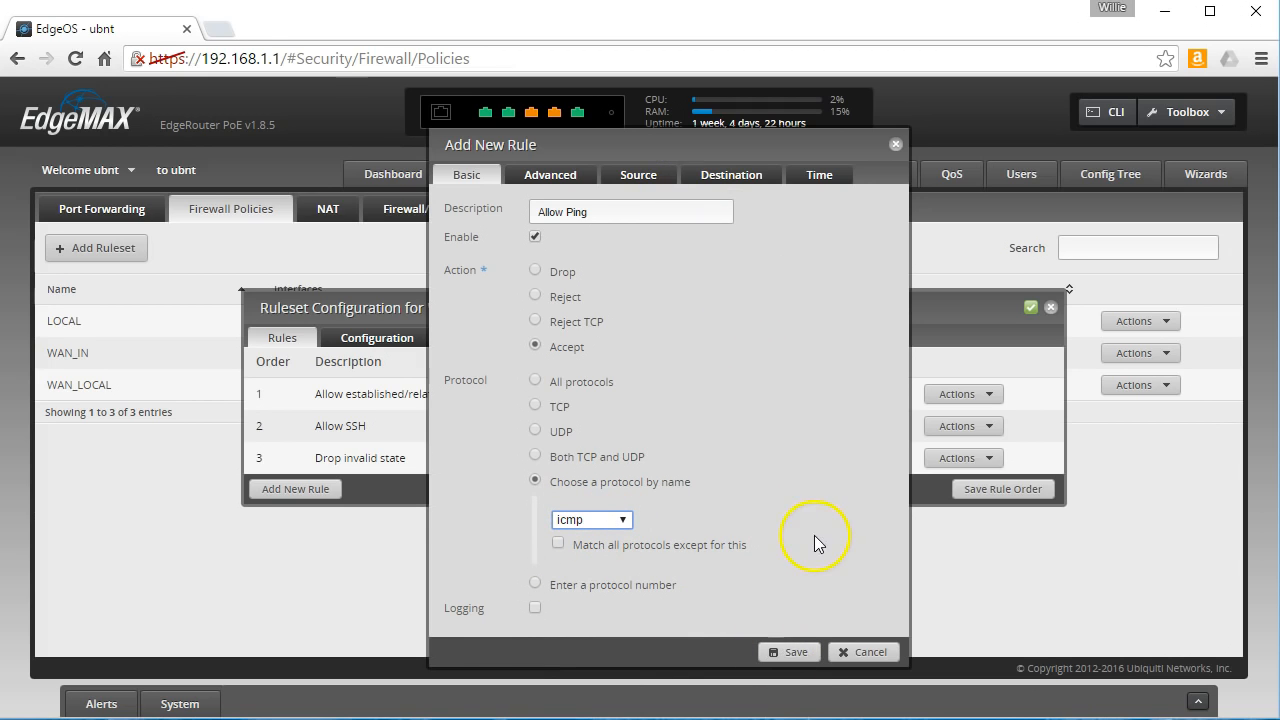
pyautogui.moveTo(664, 576)
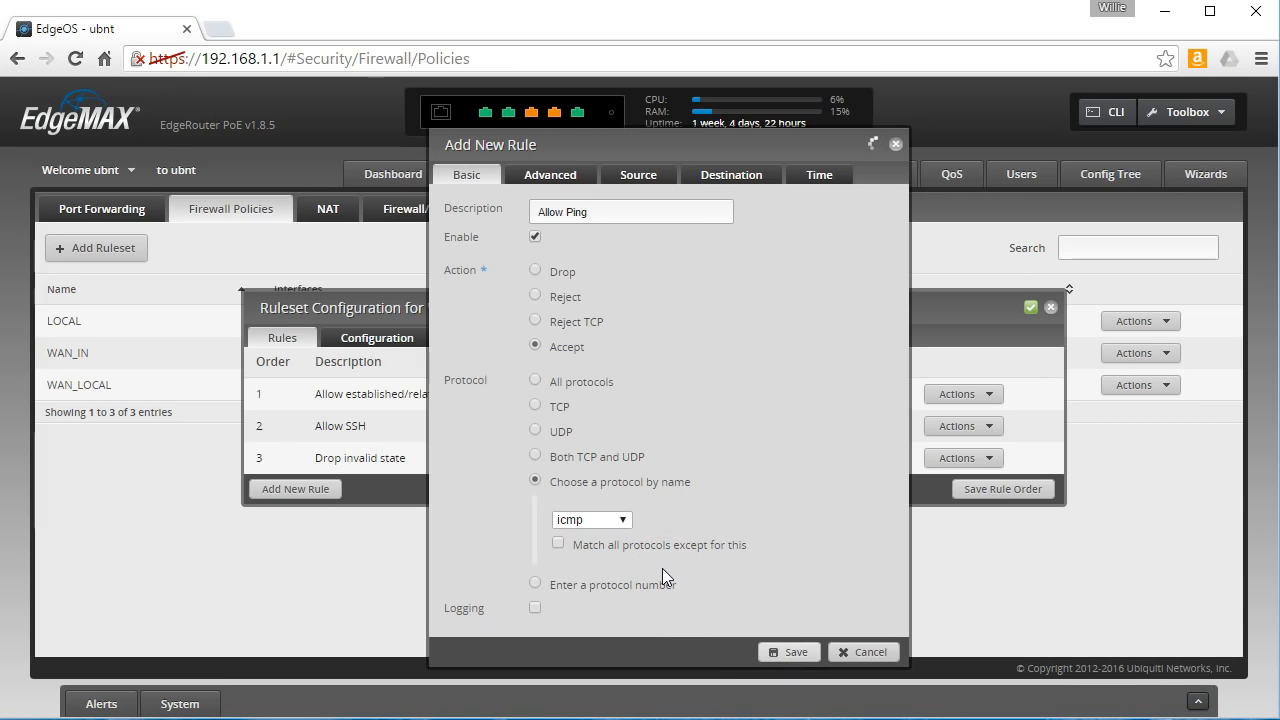
pyautogui.click(788, 652)
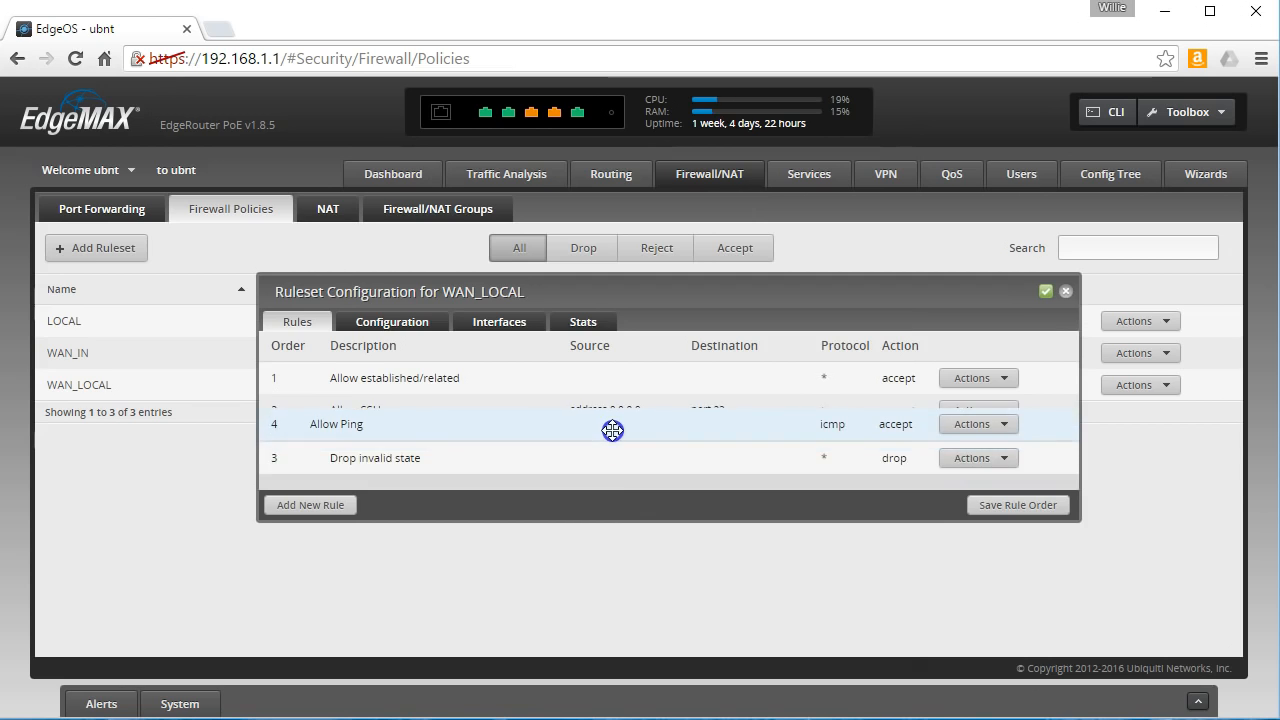
# Place Allow Ping above Drop invalid state and save the rule order.
pyautogui.click(1018, 504)
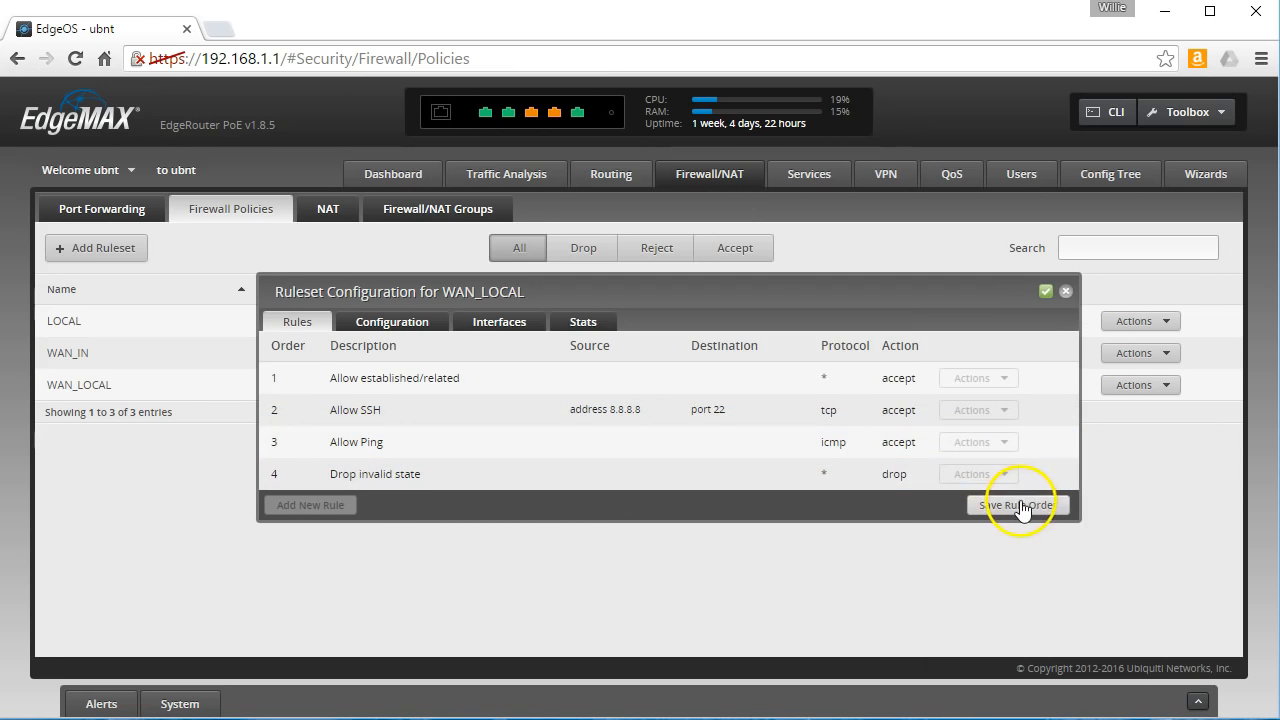
pyautogui.click(1016, 504)
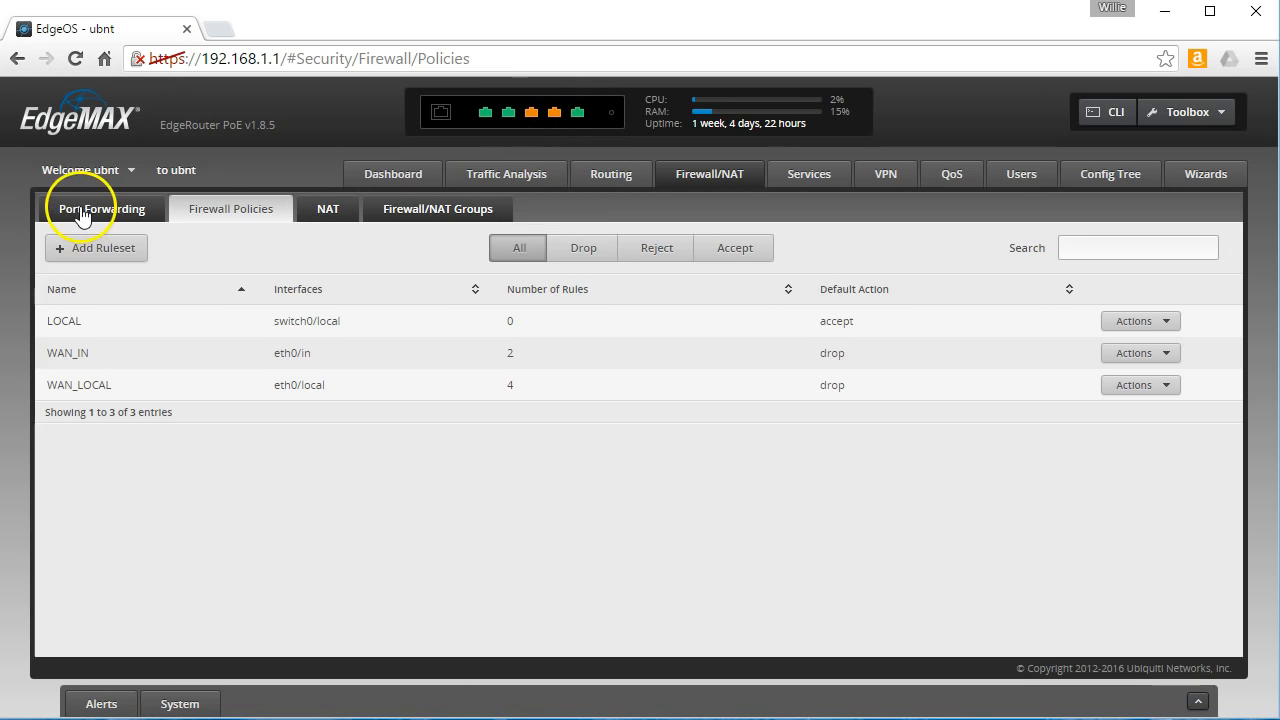
# Return to the router dashboard and hide the interface traffic graphs.
pyautogui.click(392, 172)
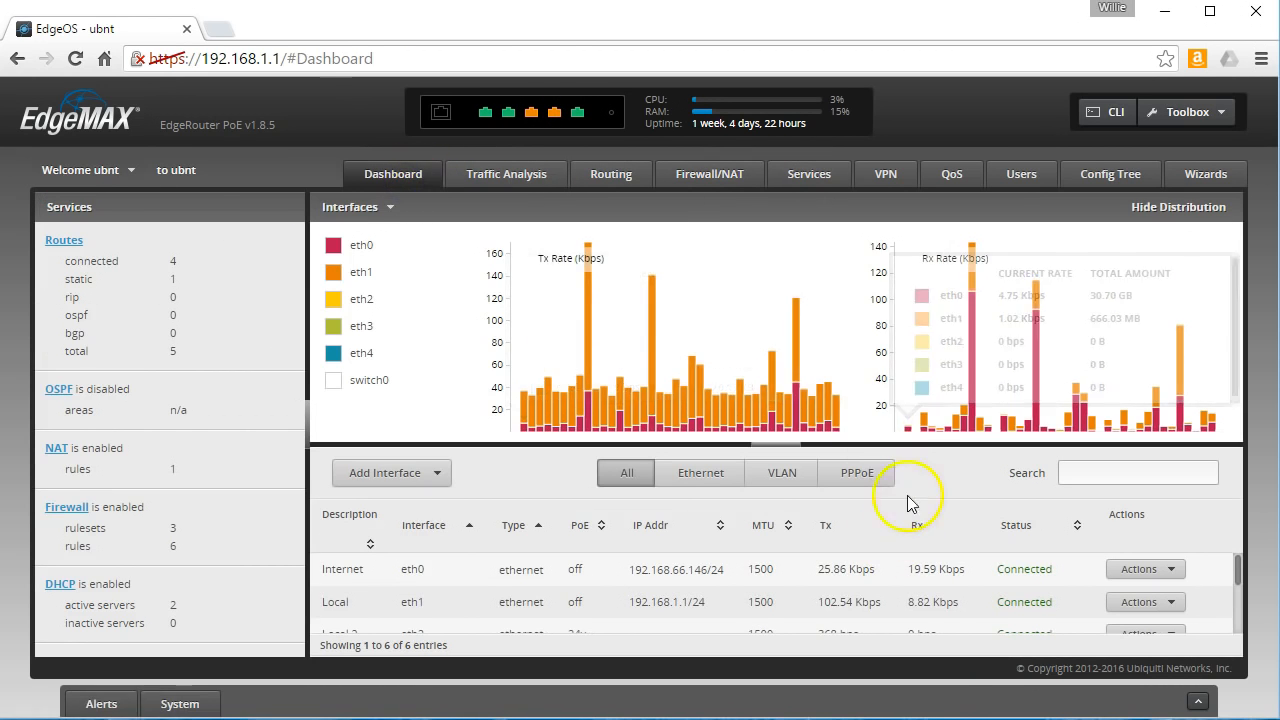
pyautogui.click(1178, 206)
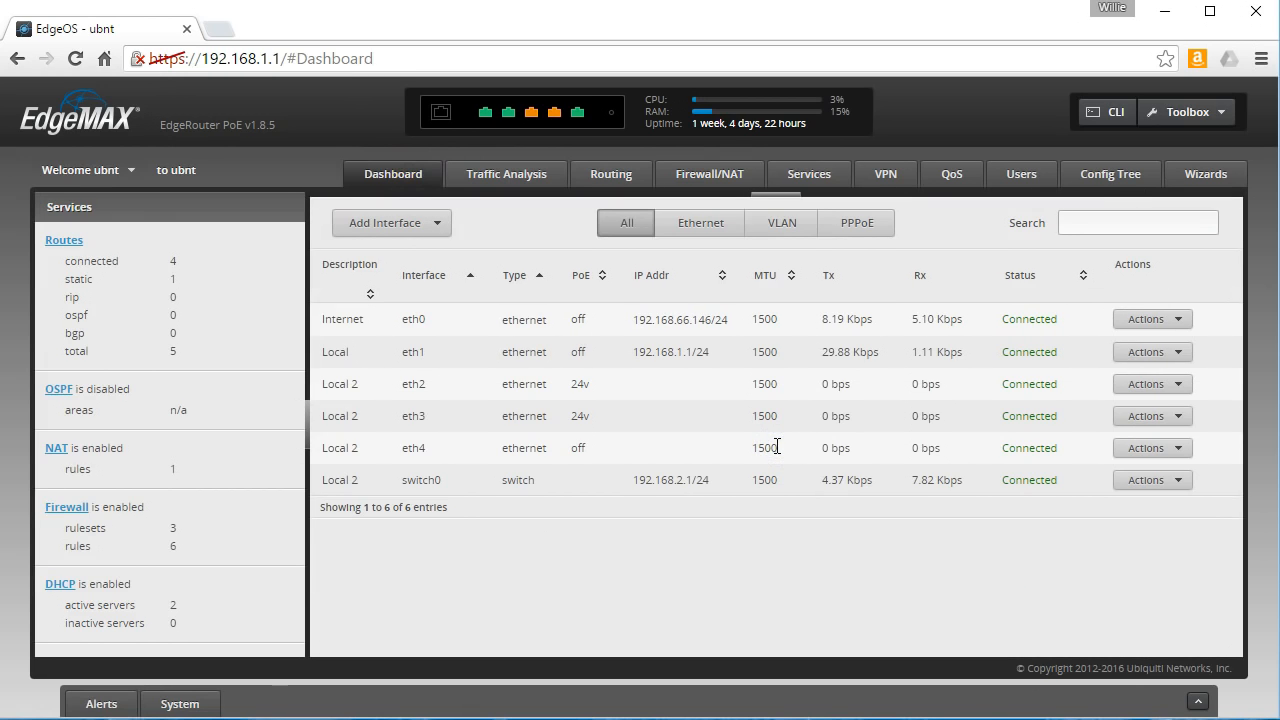